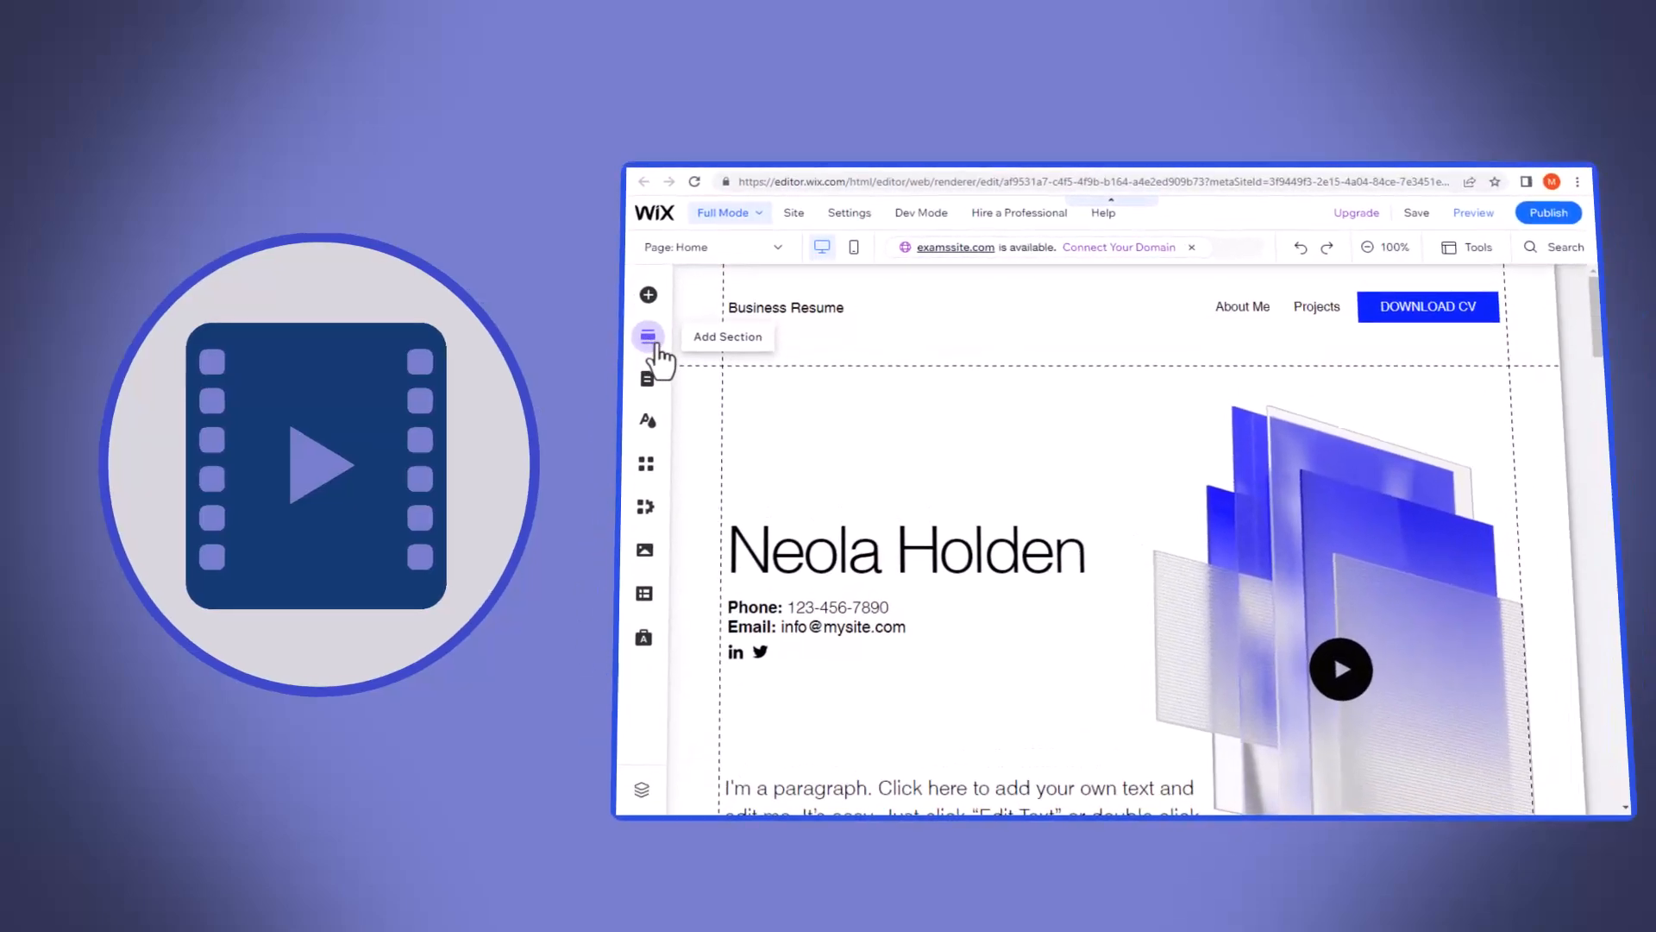
Register a free ScreenPal account by entering an email address and continuing.
click(648, 336)
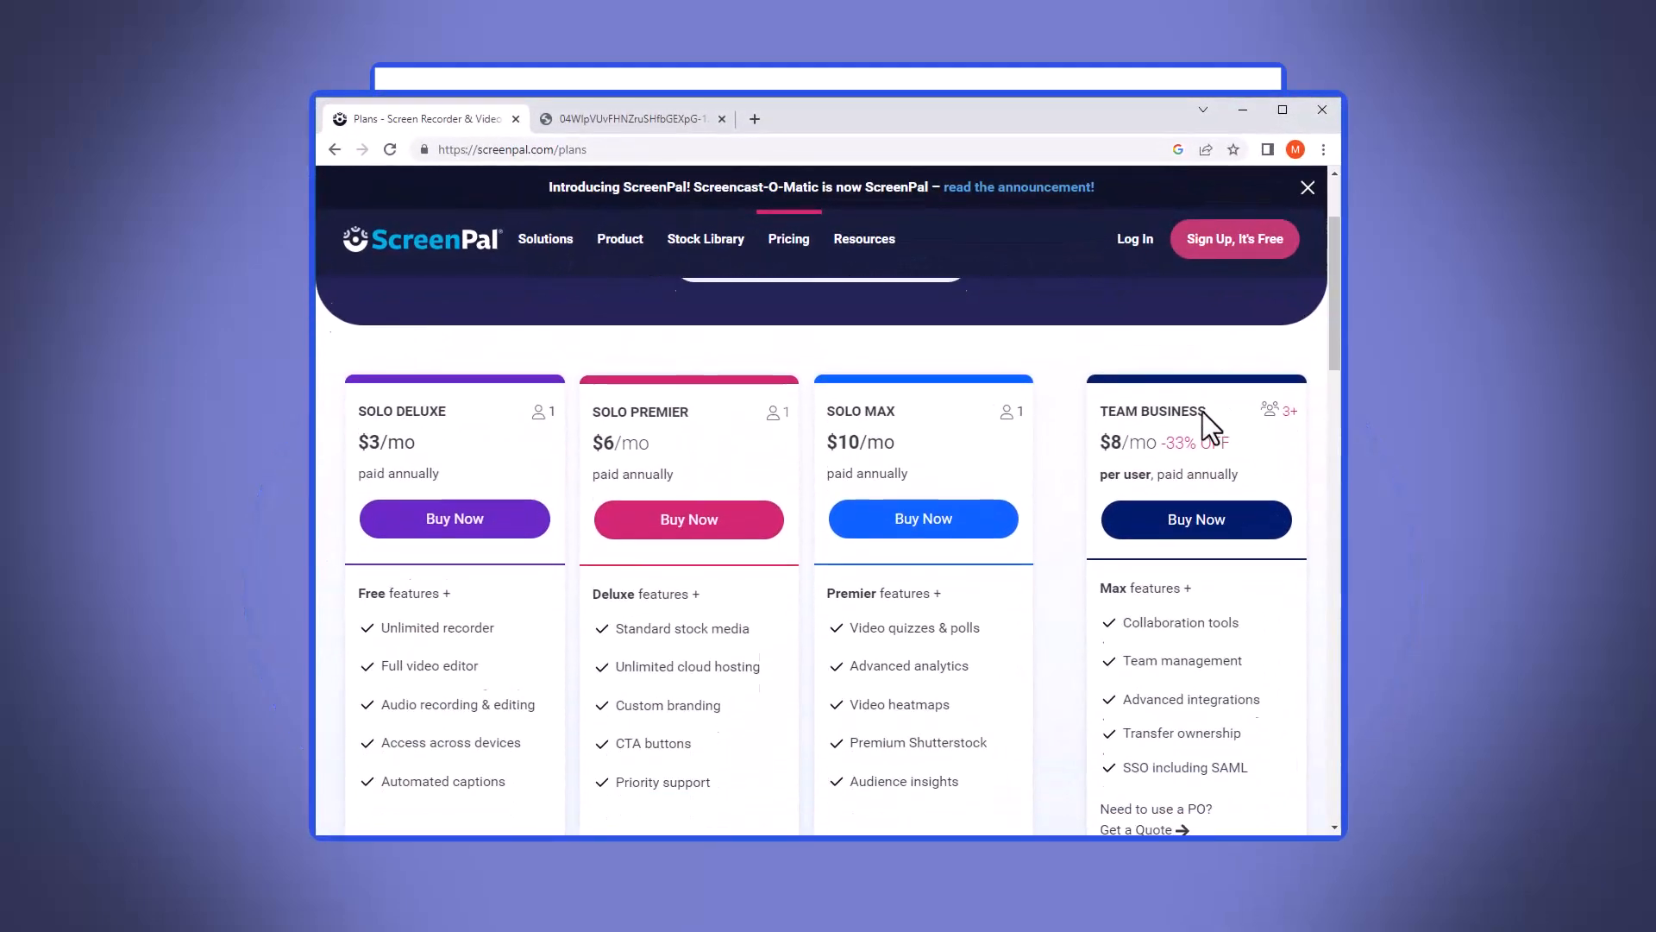
scroll(down, 3)
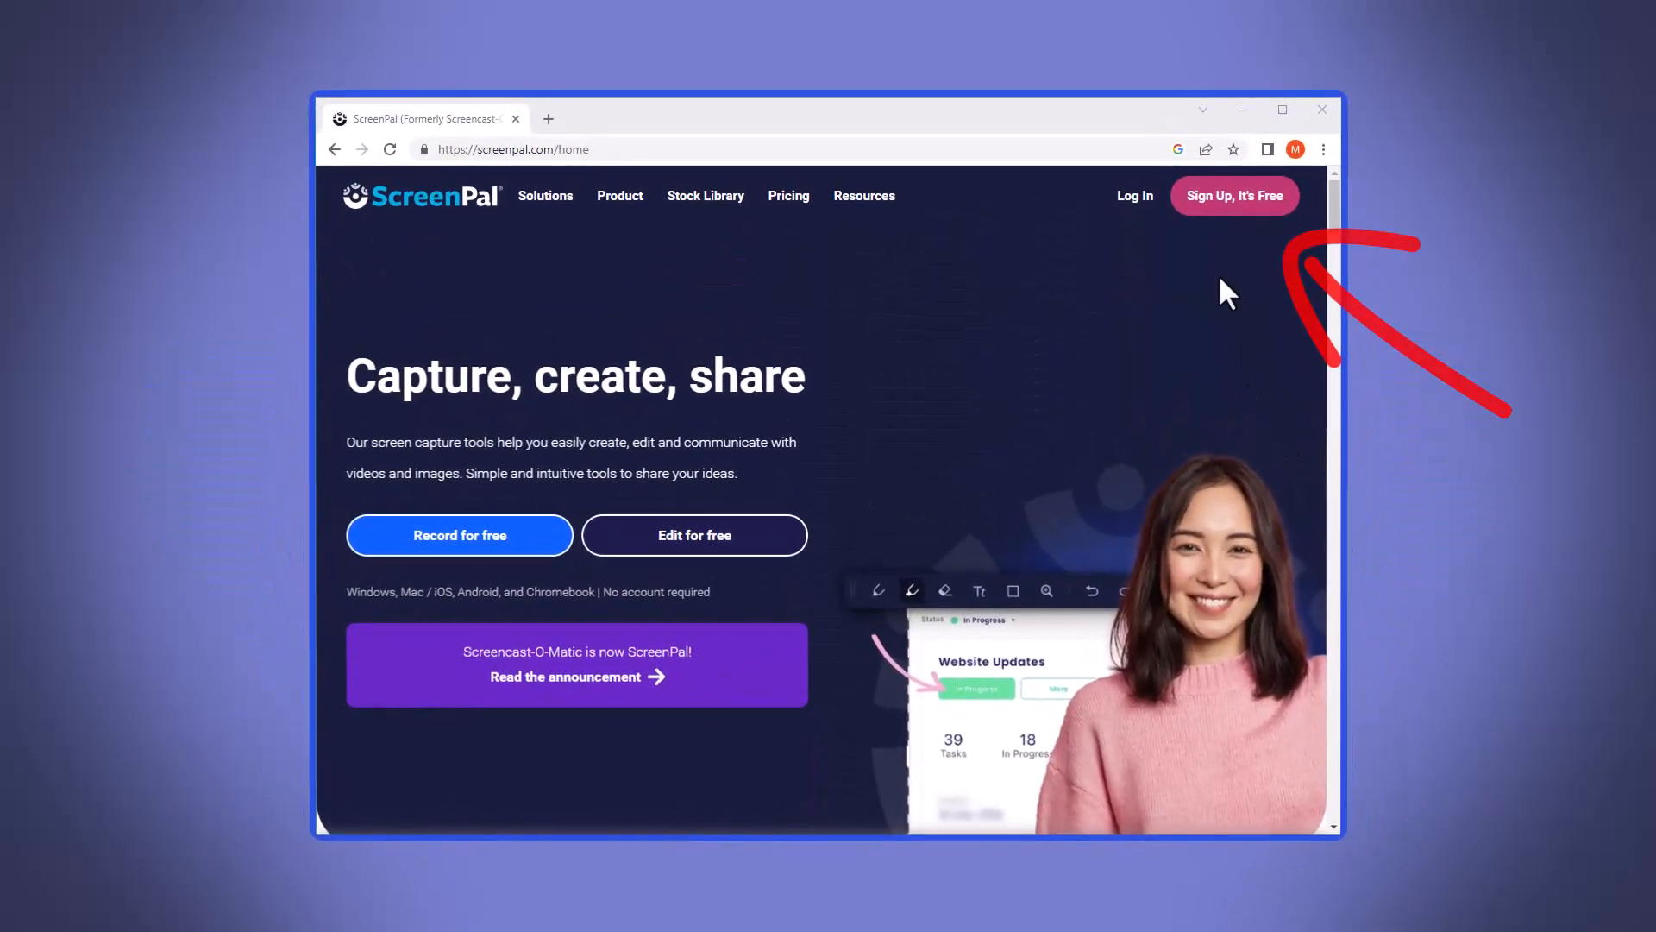
click(1233, 196)
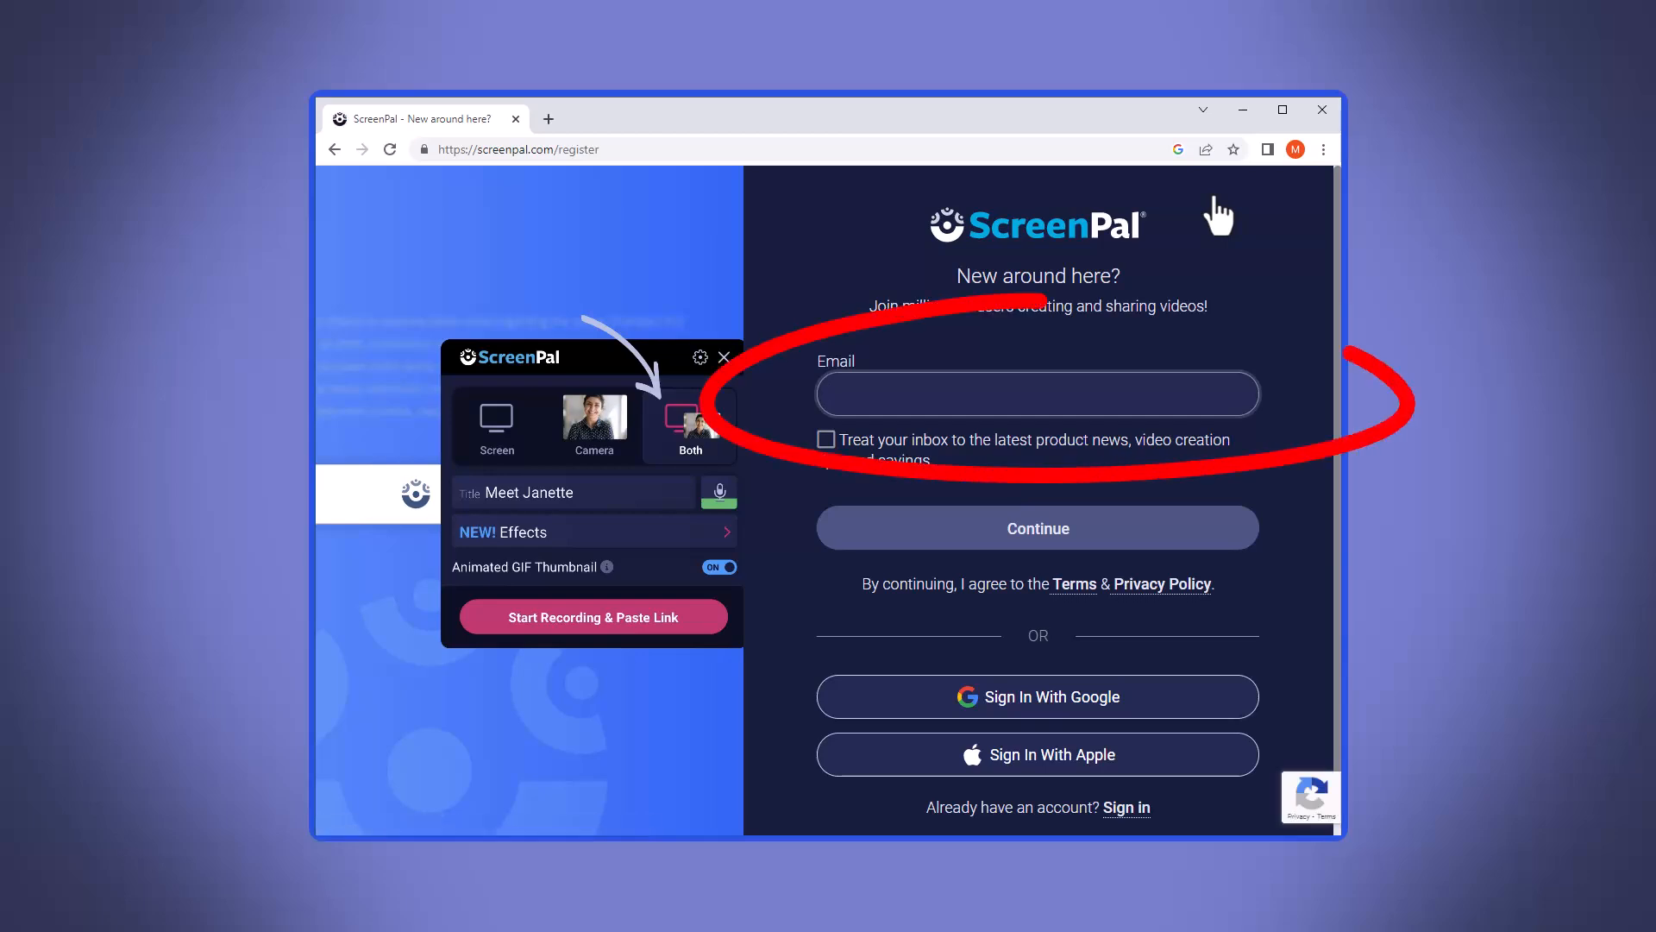
text(enteremail)
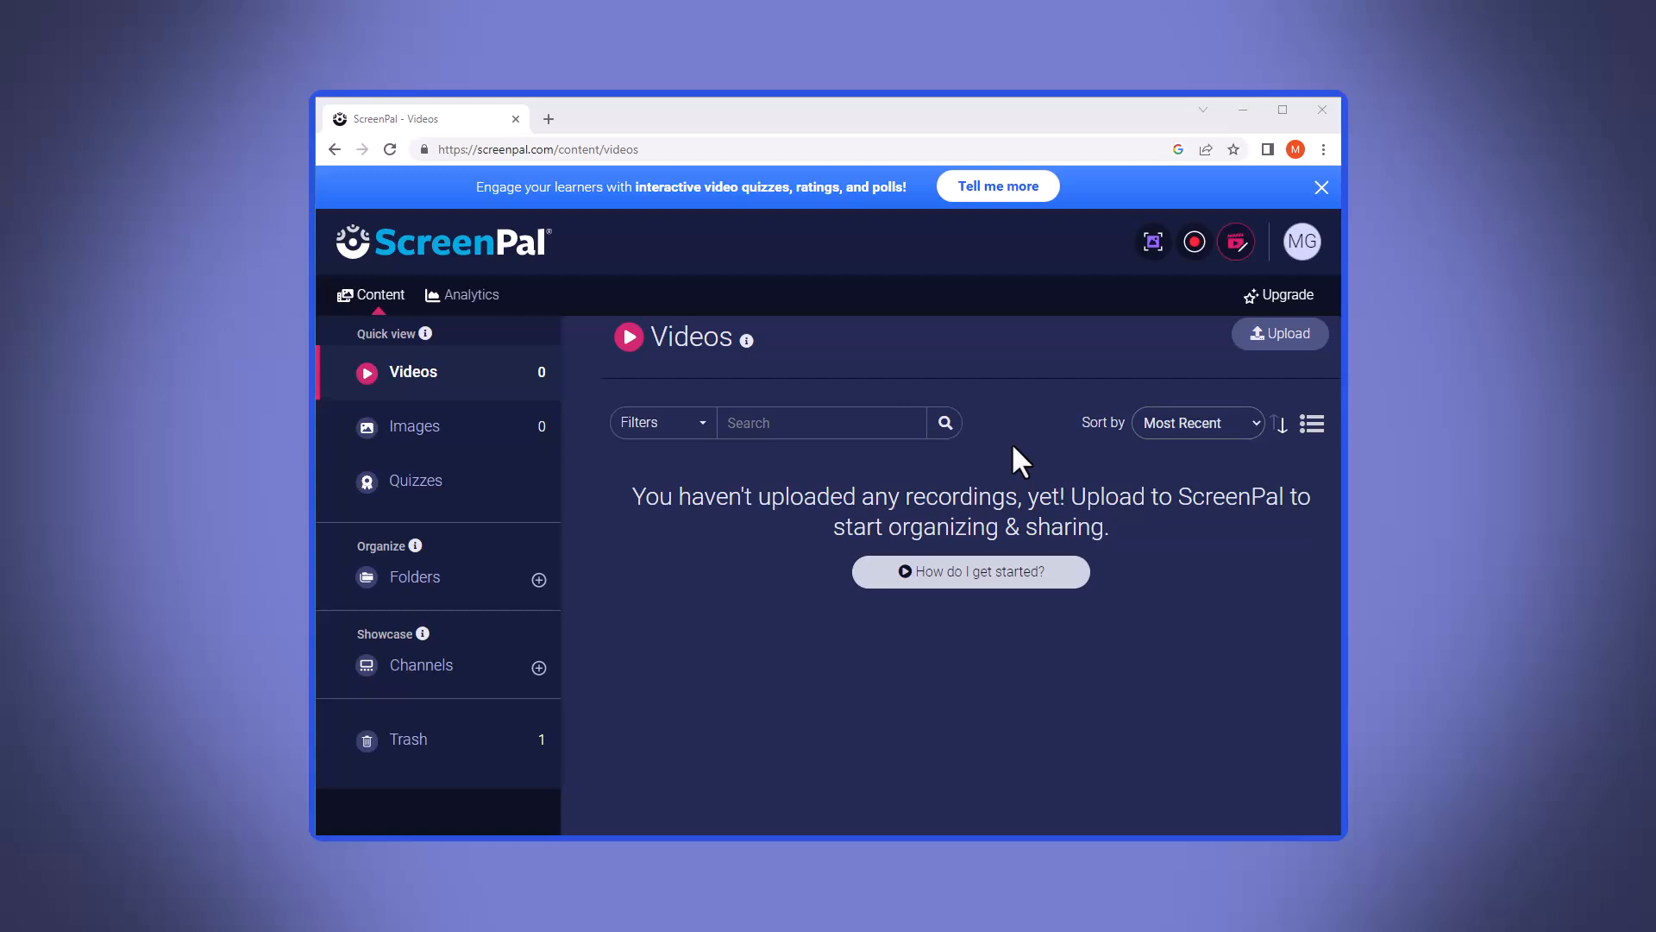
mouse_move(1195, 241)
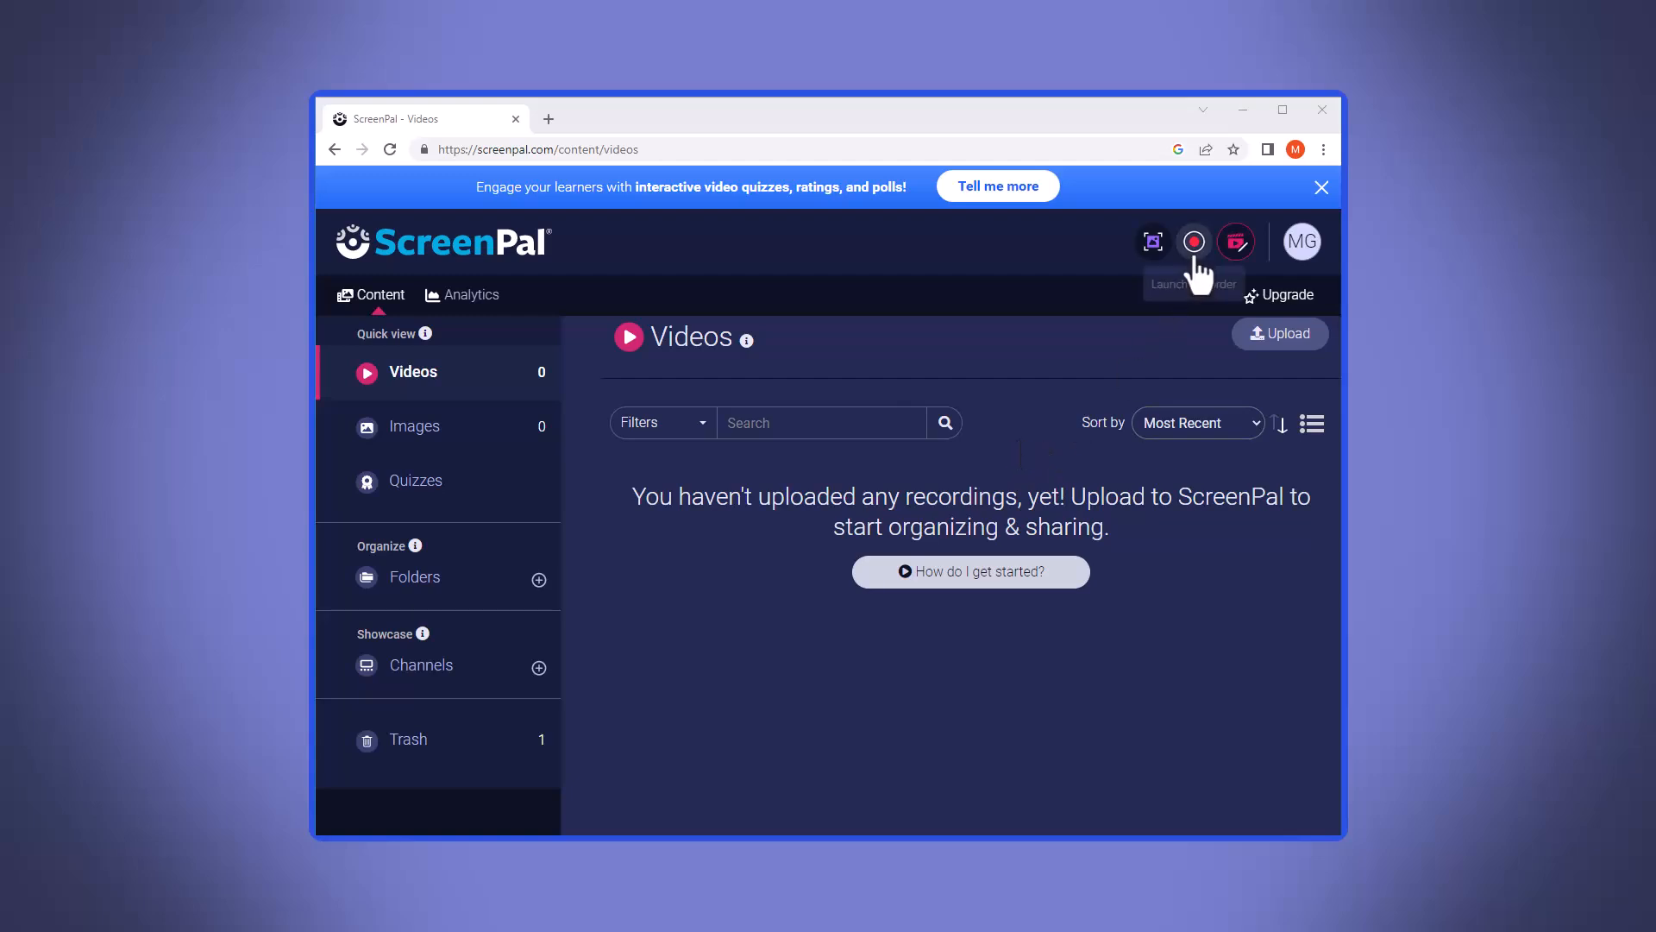
Download WebLaunchRecorder.exe via Launch Recorder and run it.
click(1195, 241)
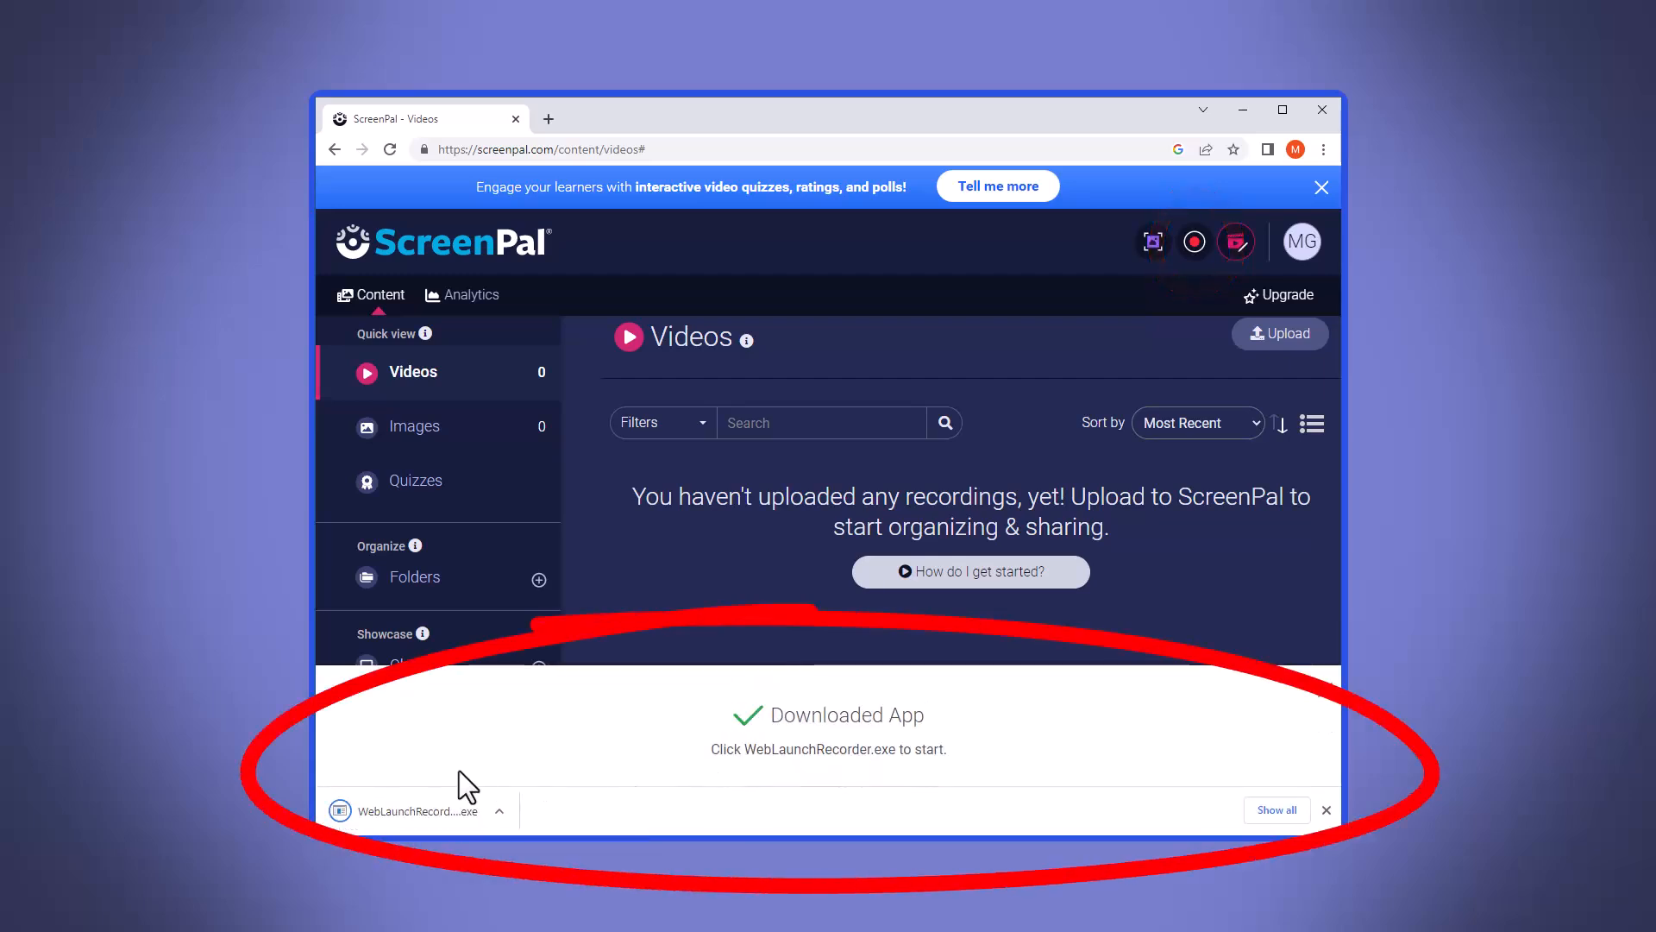
click(413, 810)
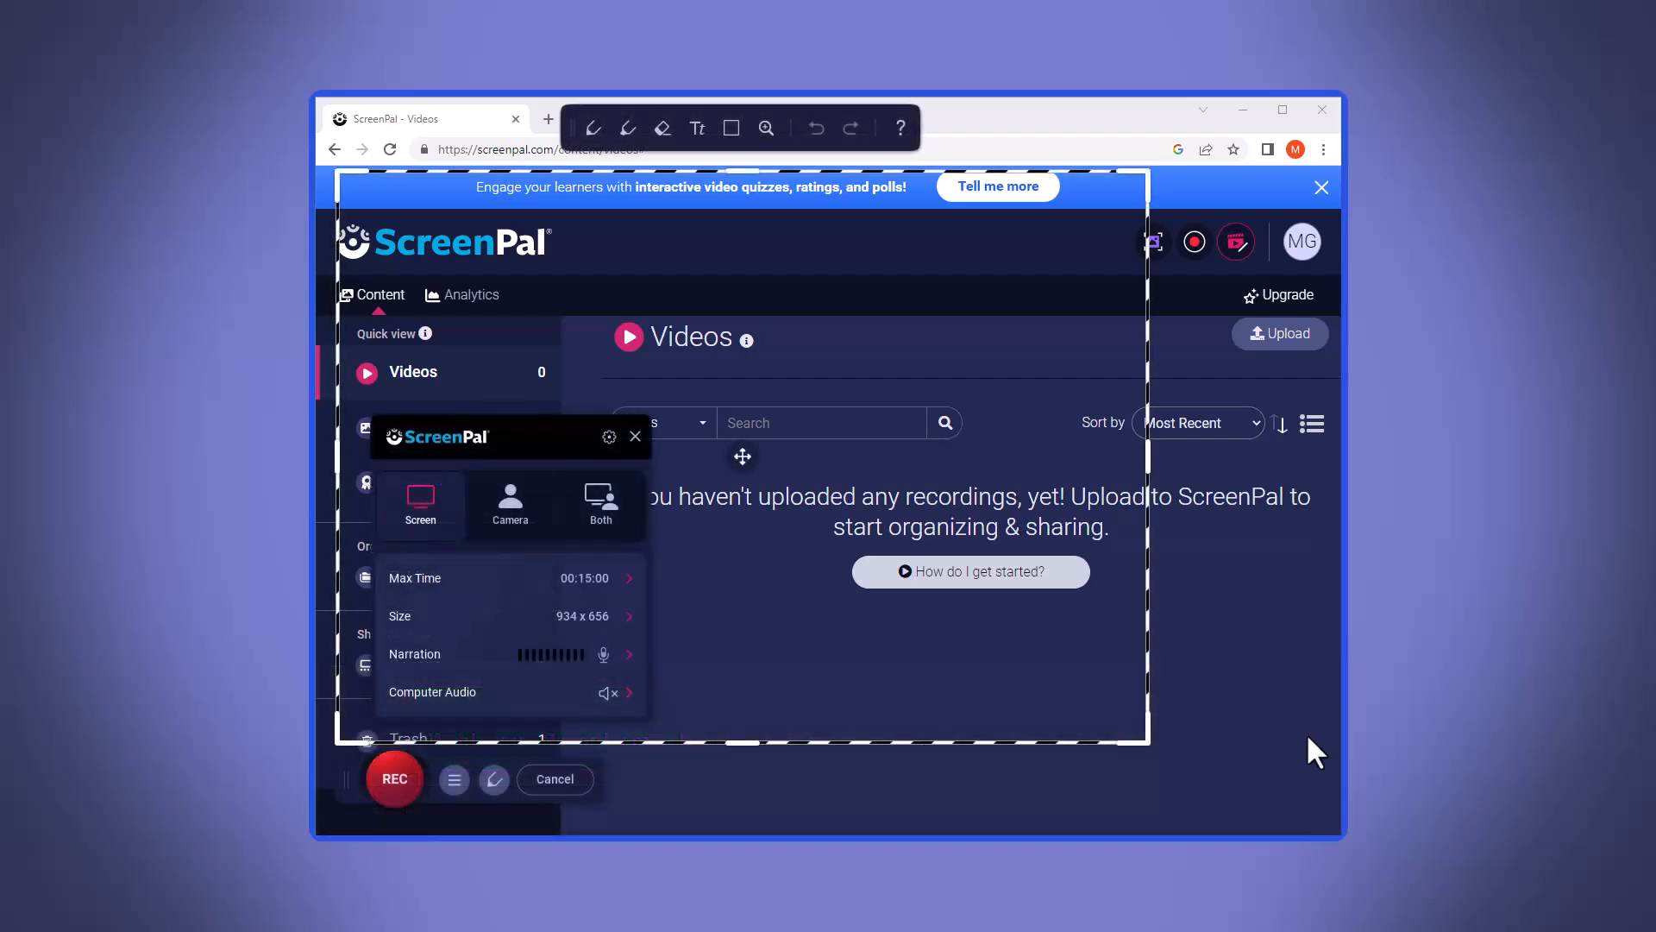
mouse_move(1027, 777)
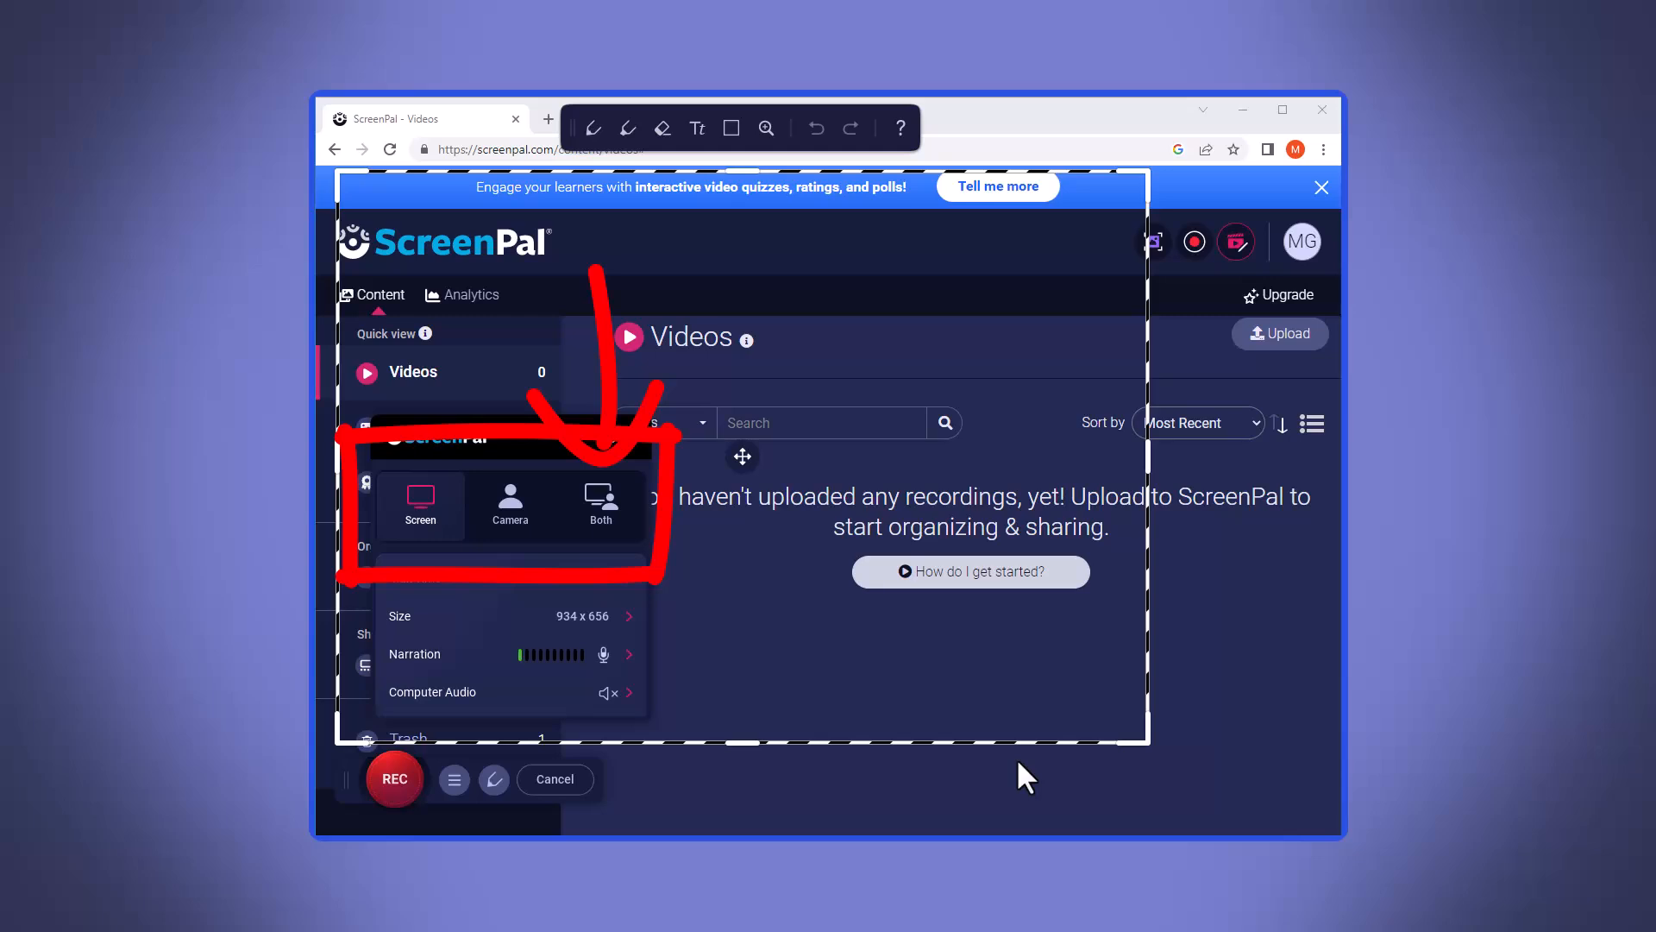
mouse_move(634, 602)
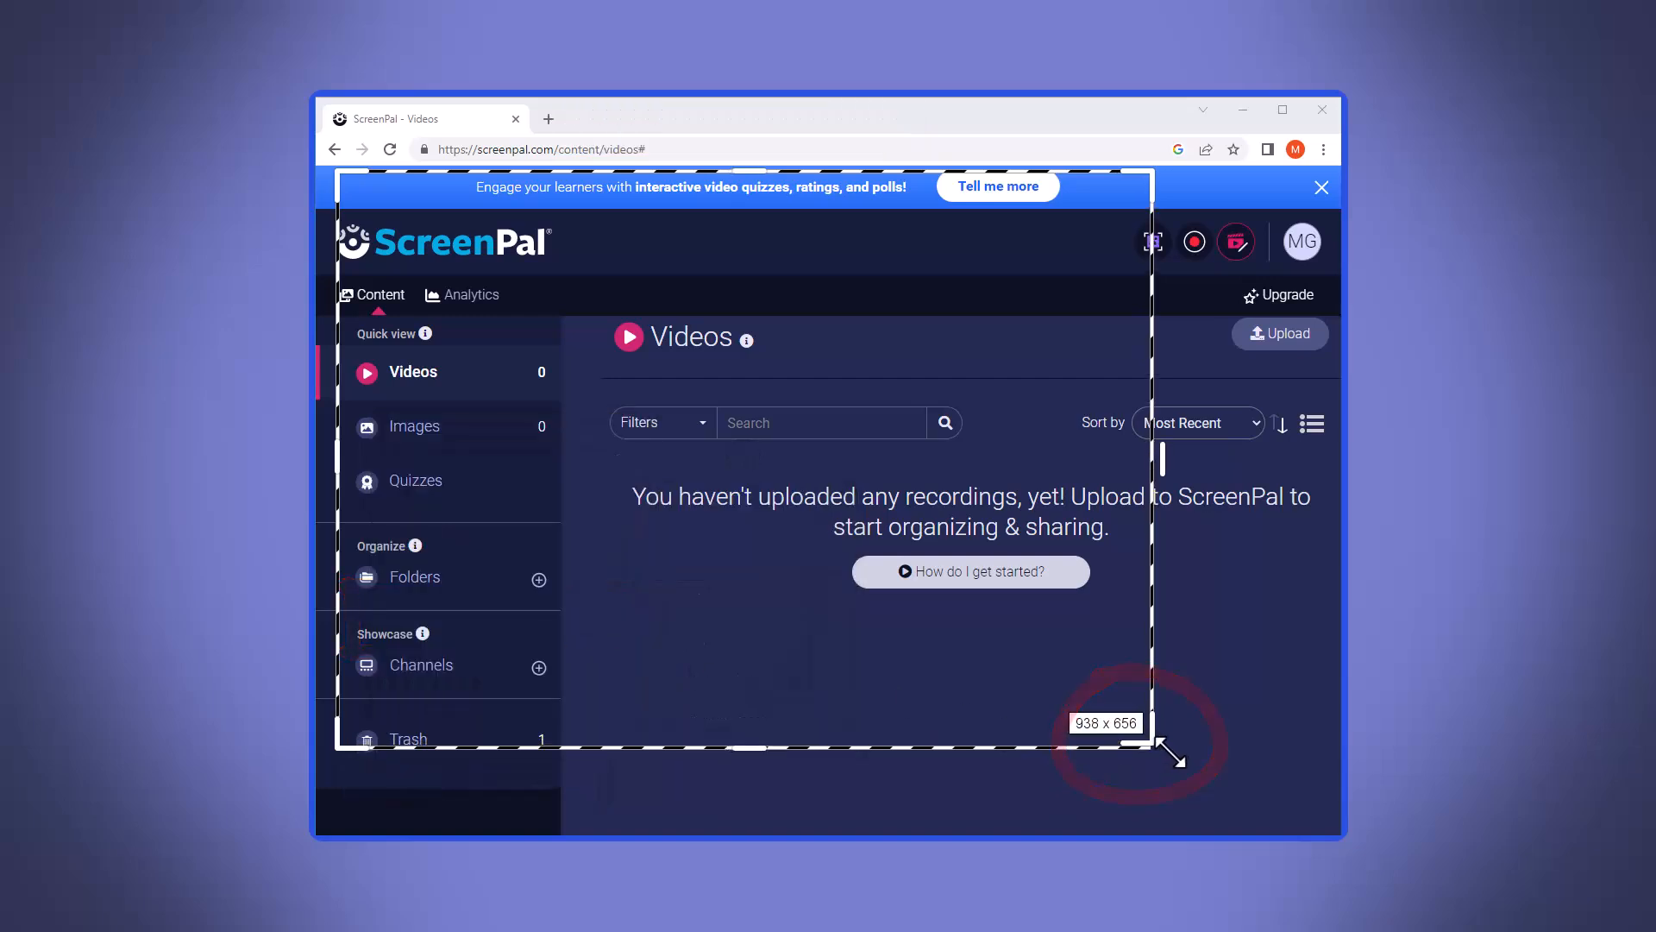
Resize the capture frame to about 966 x 648 with default microphone narration.
click(1194, 240)
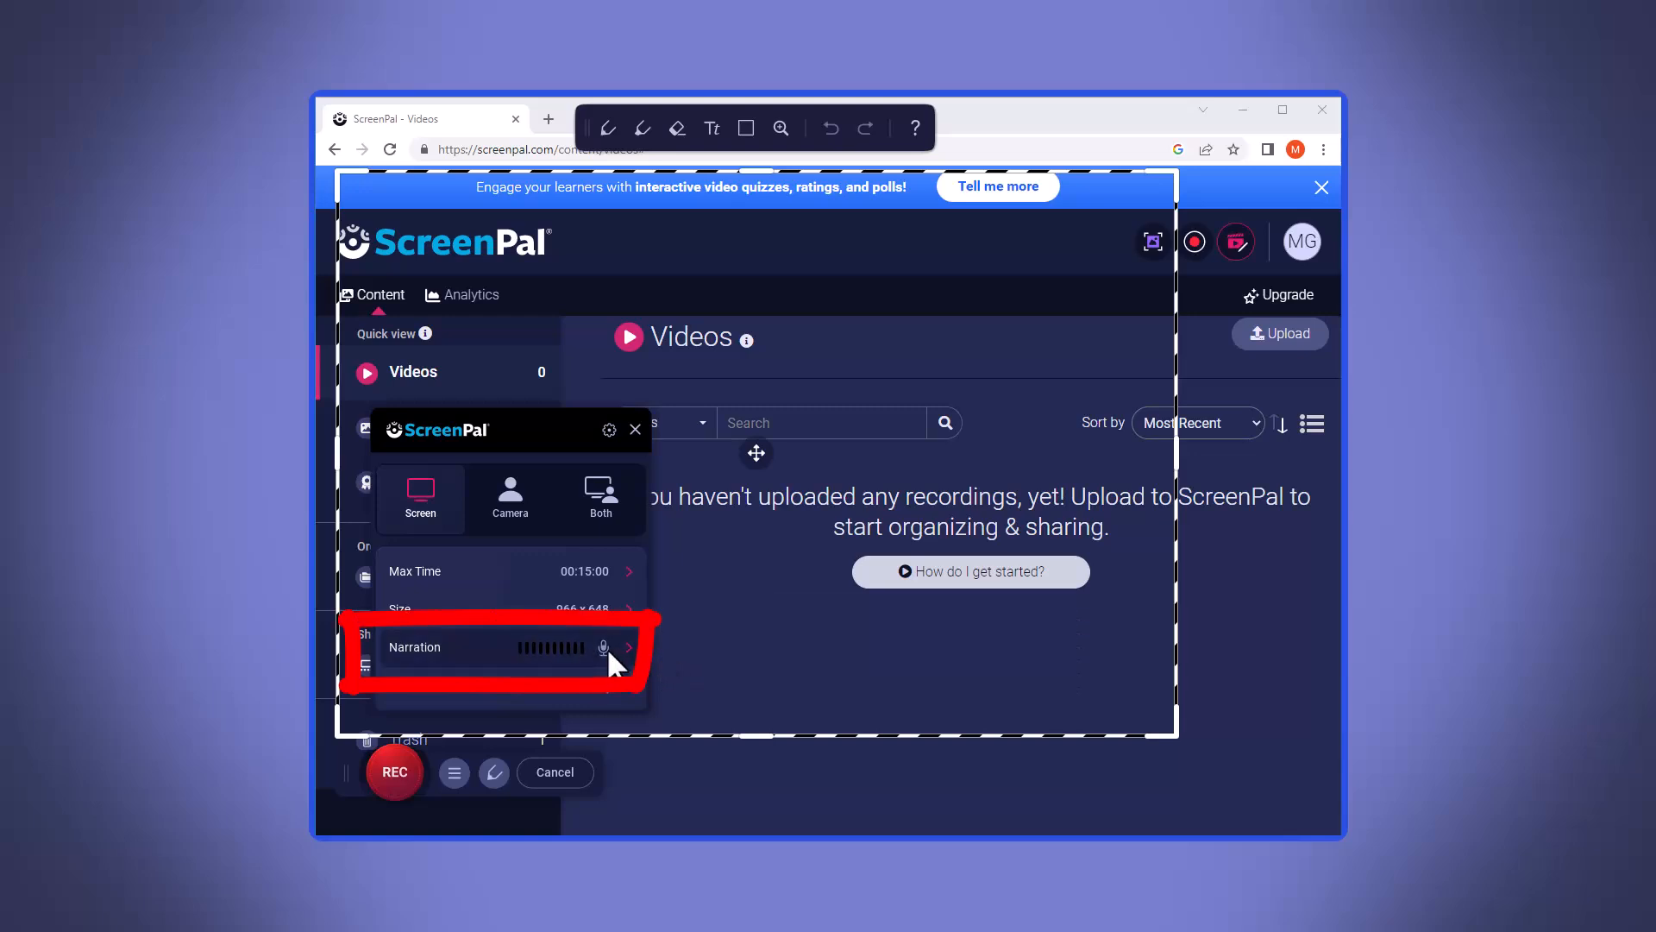
mouse_move(602, 648)
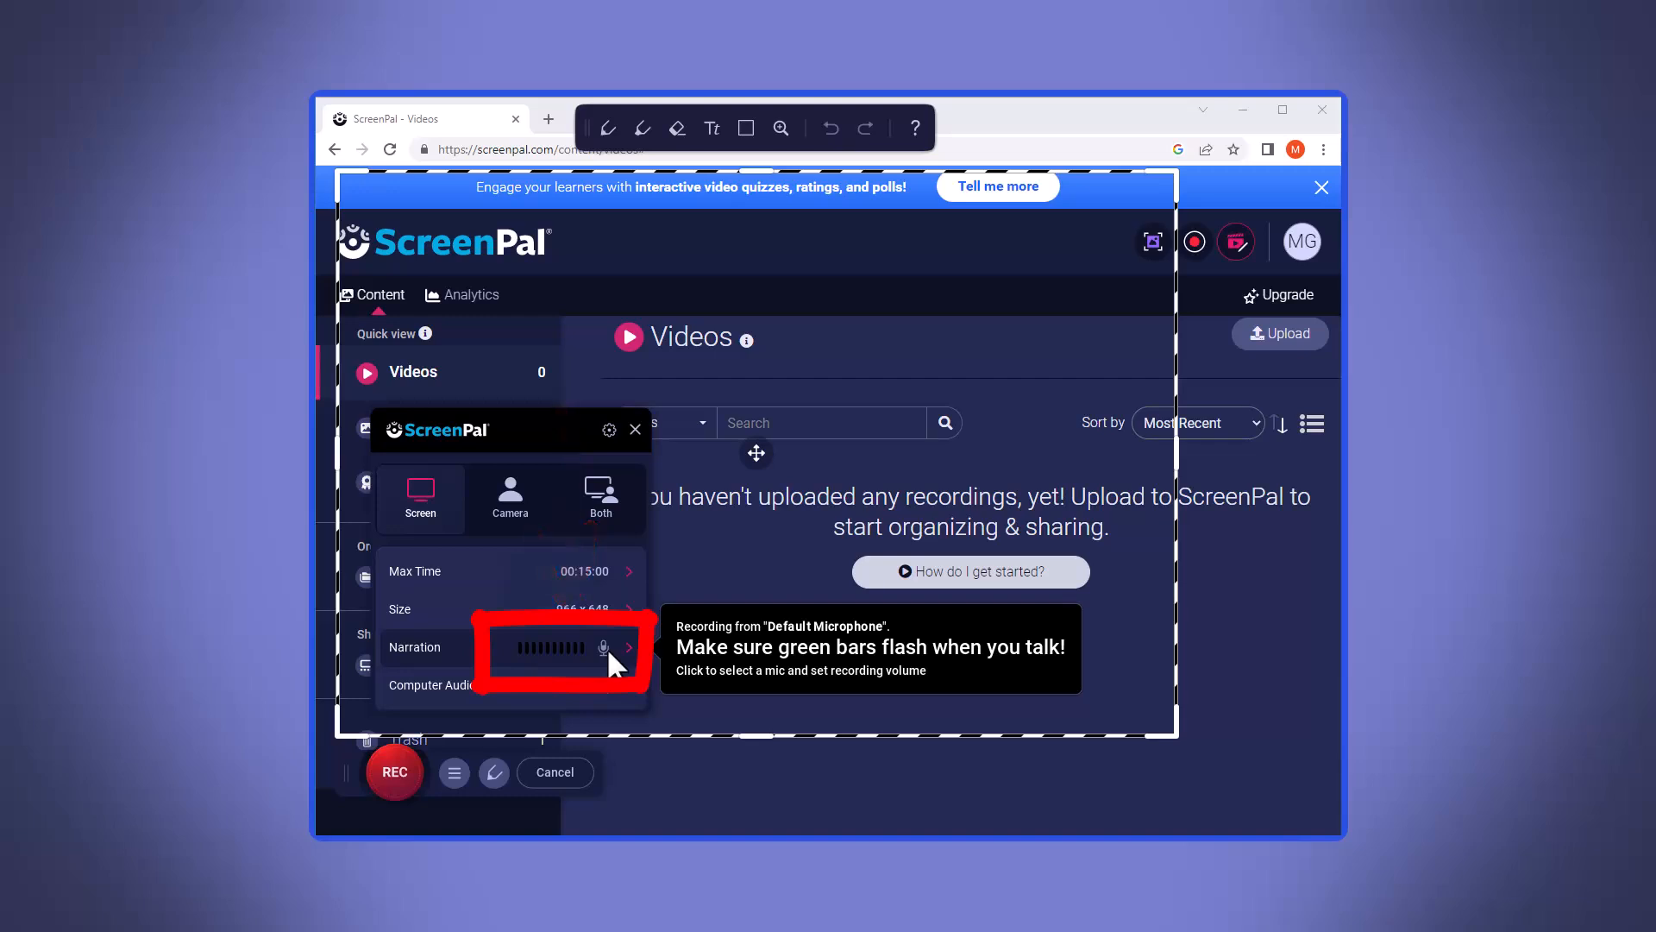
mouse_move(677, 688)
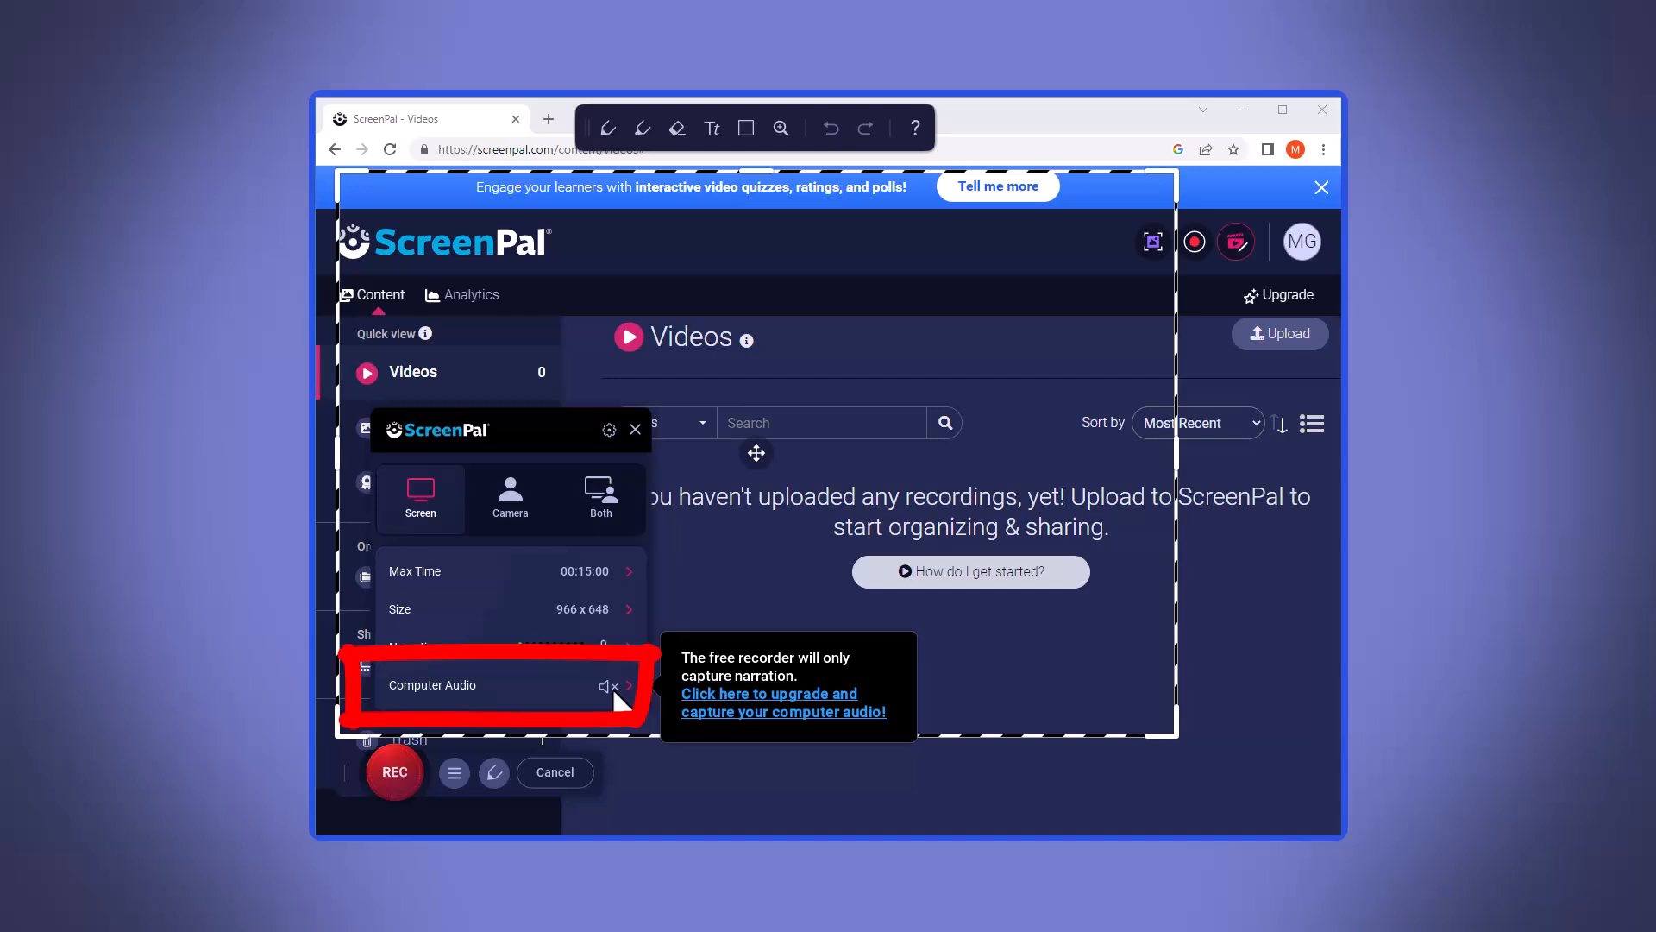
mouse_move(707, 607)
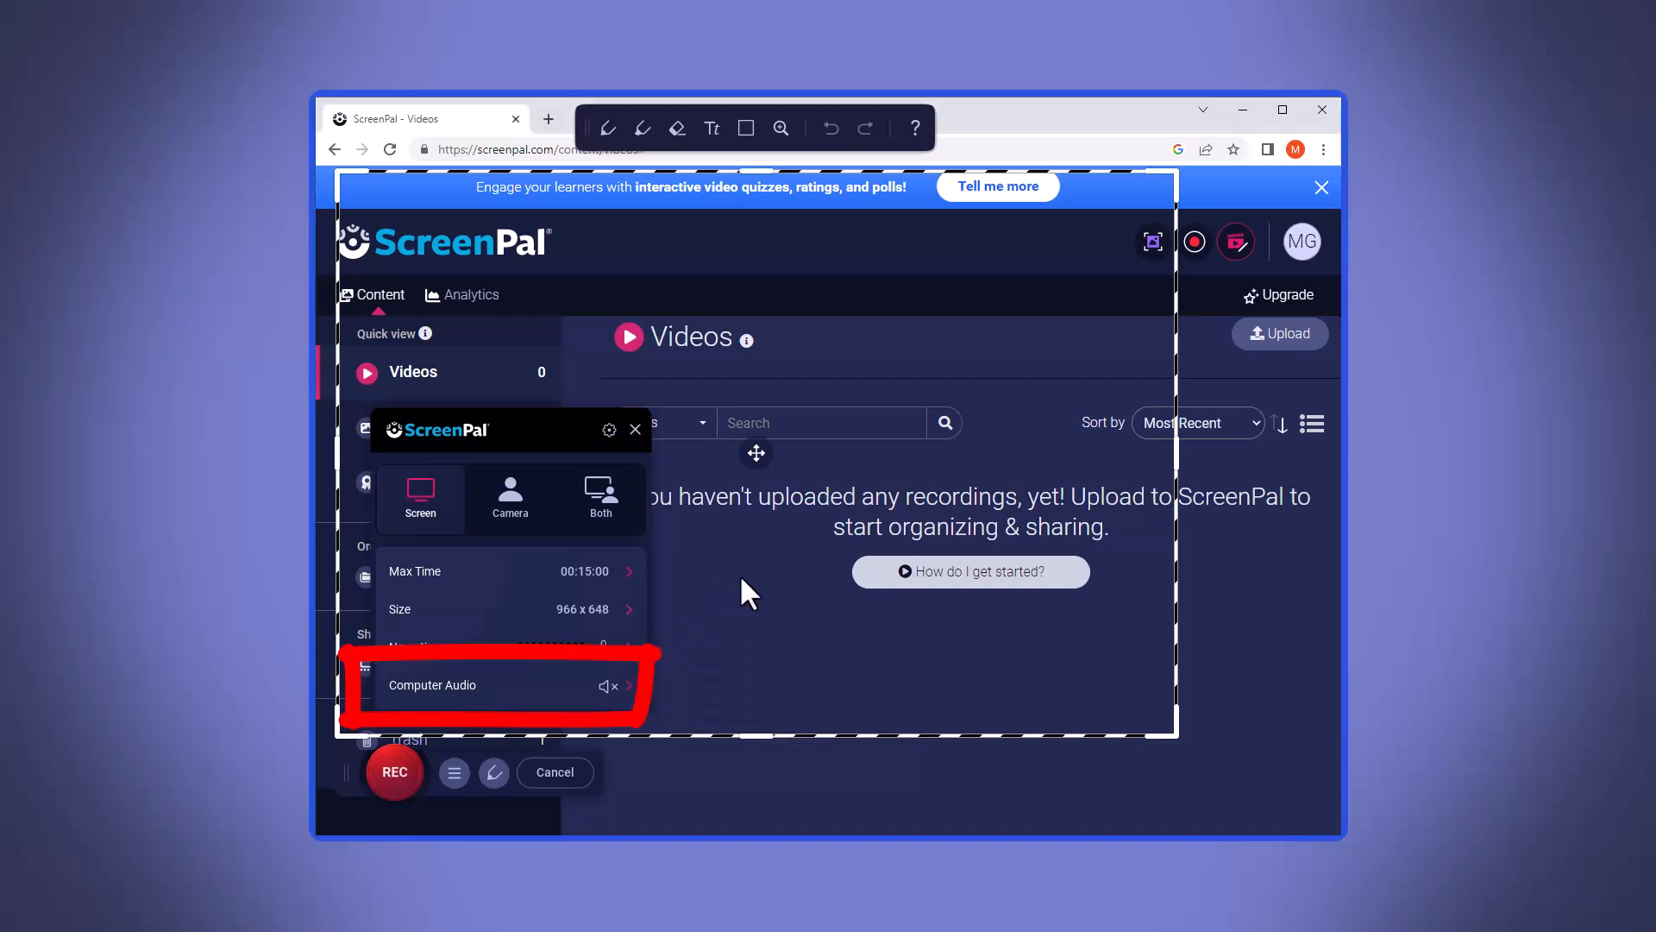
mouse_move(781, 665)
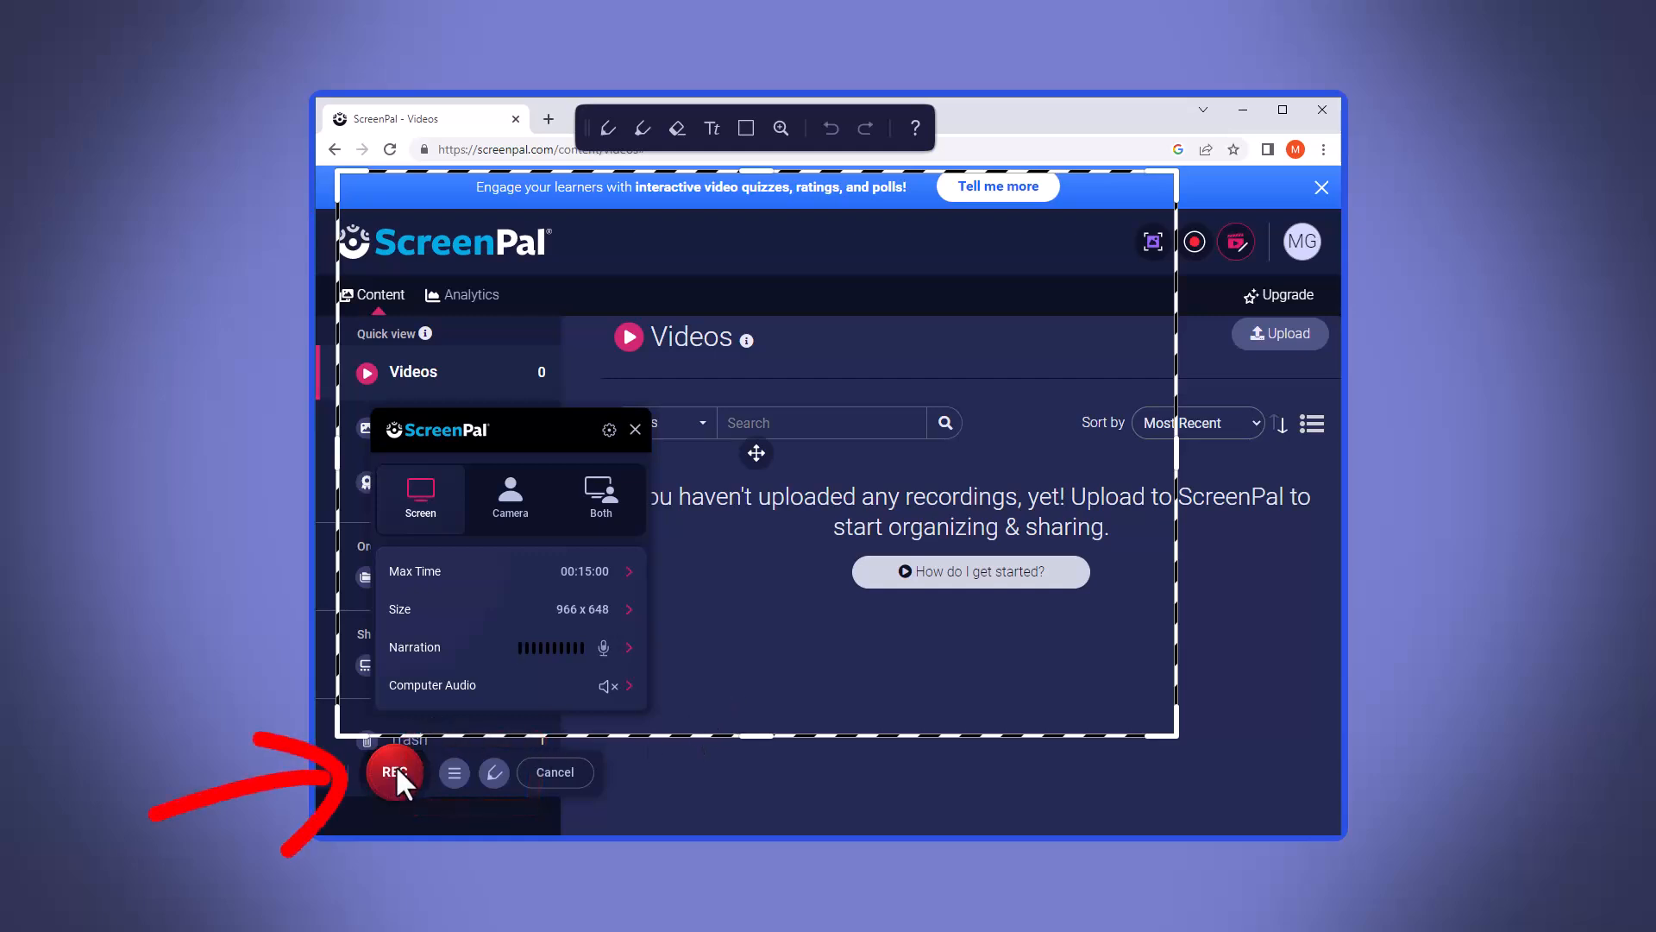
Record the Videos dashboard, pausing and resuming once, then pause at about 27 seconds.
click(395, 772)
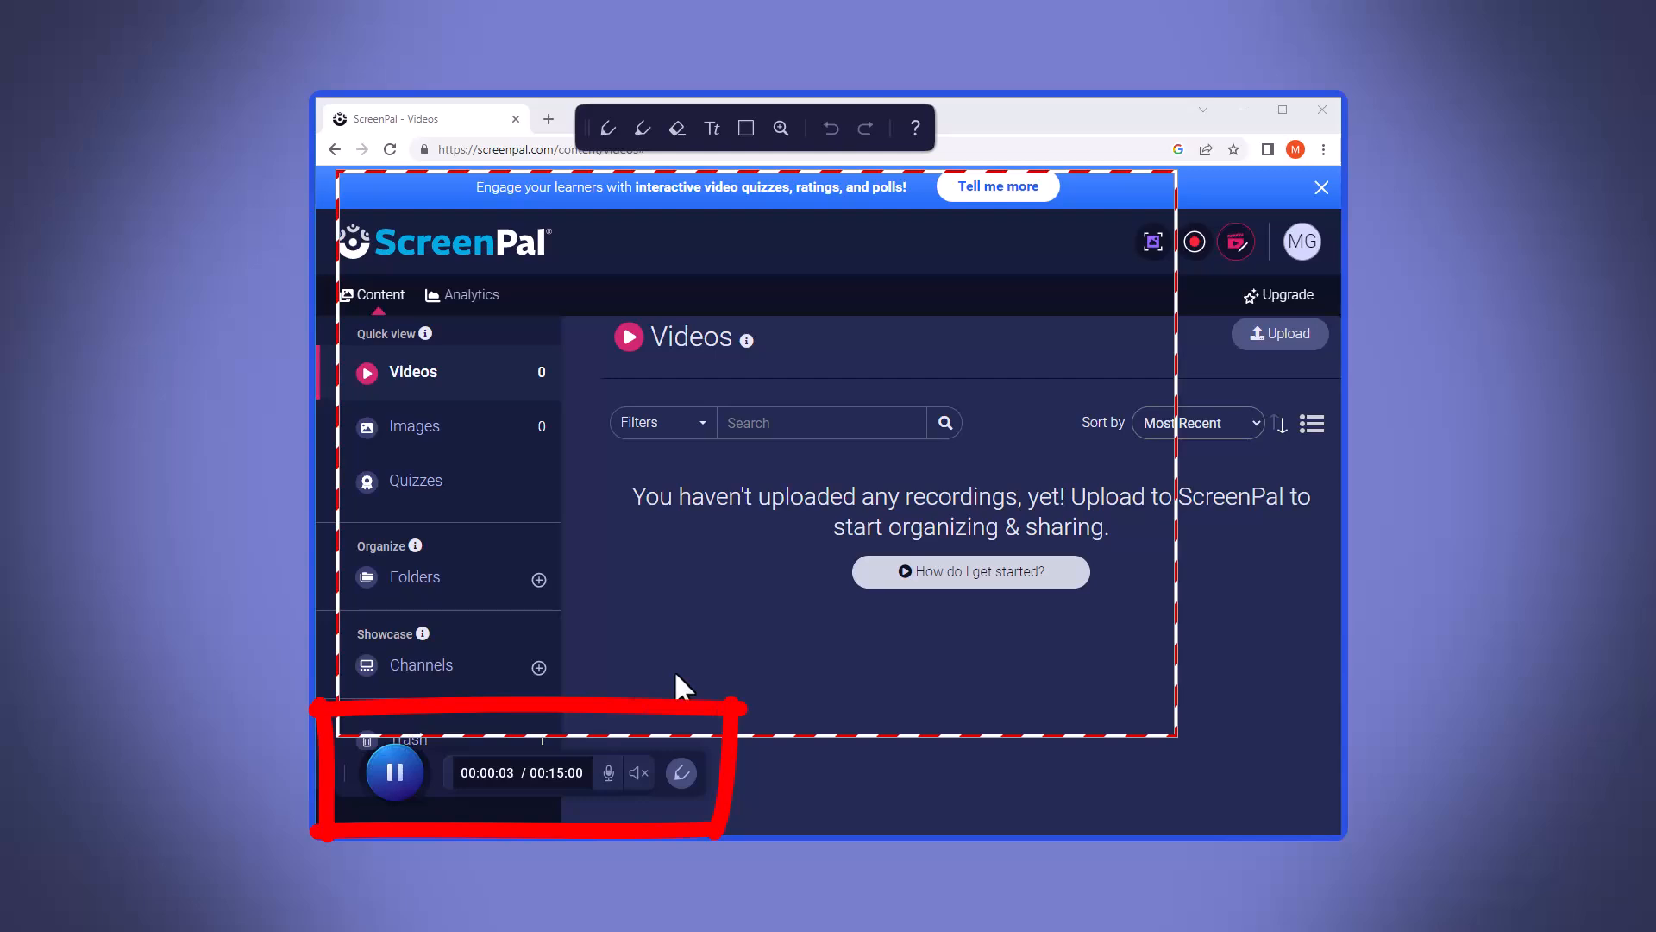
mouse_move(574, 752)
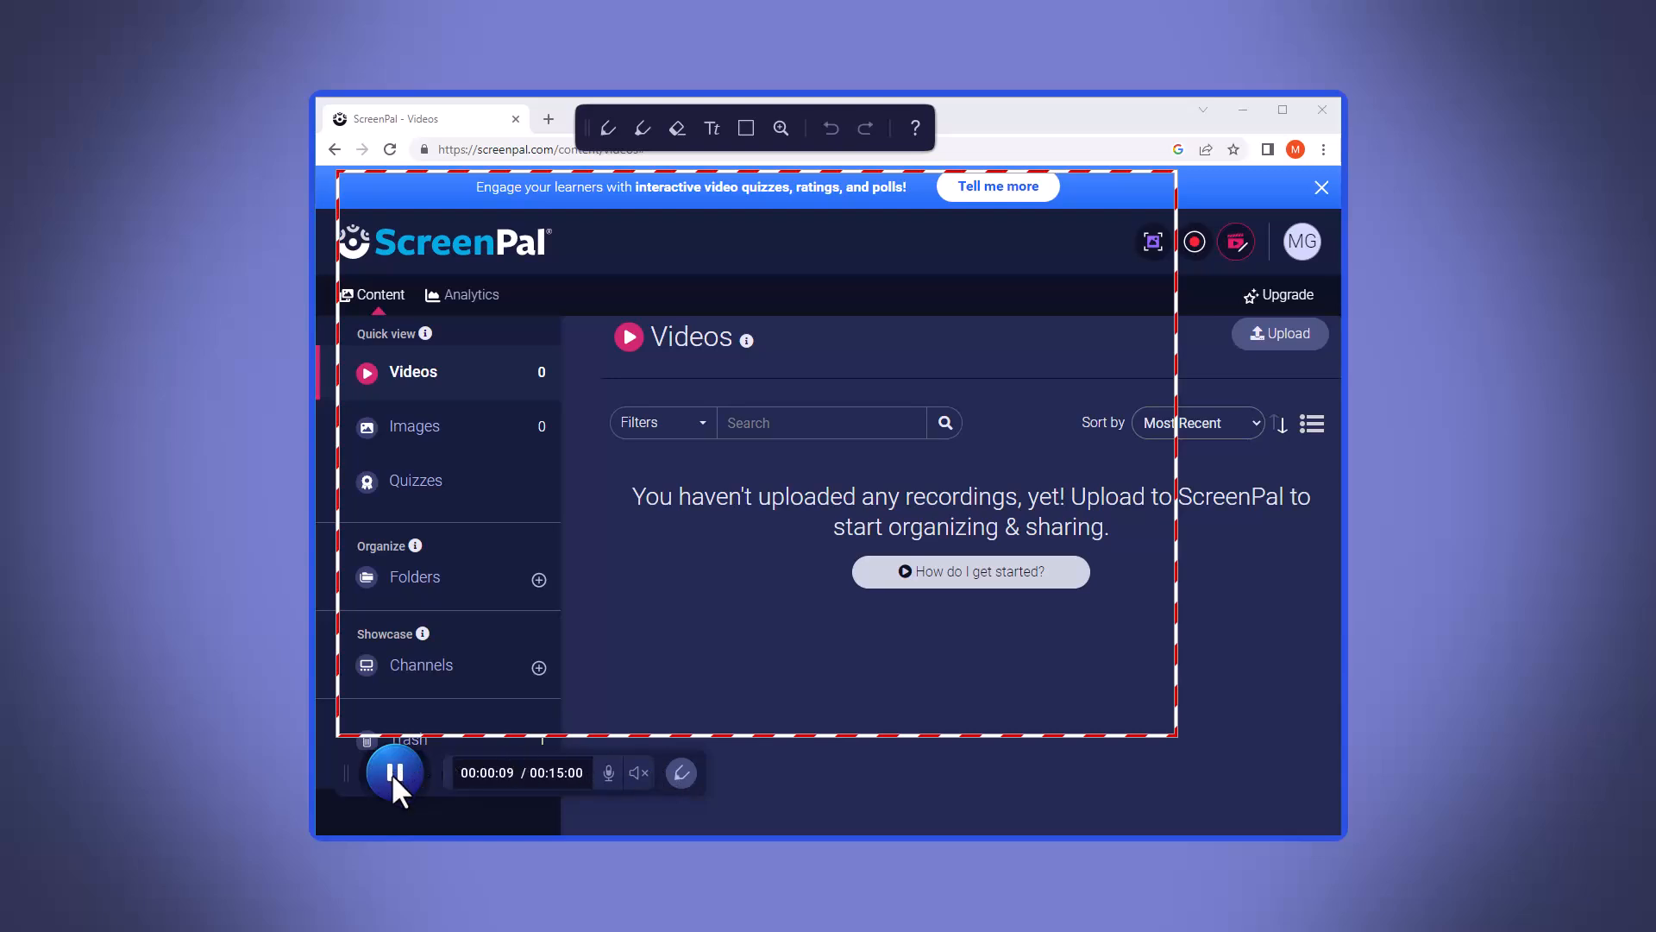
click(394, 771)
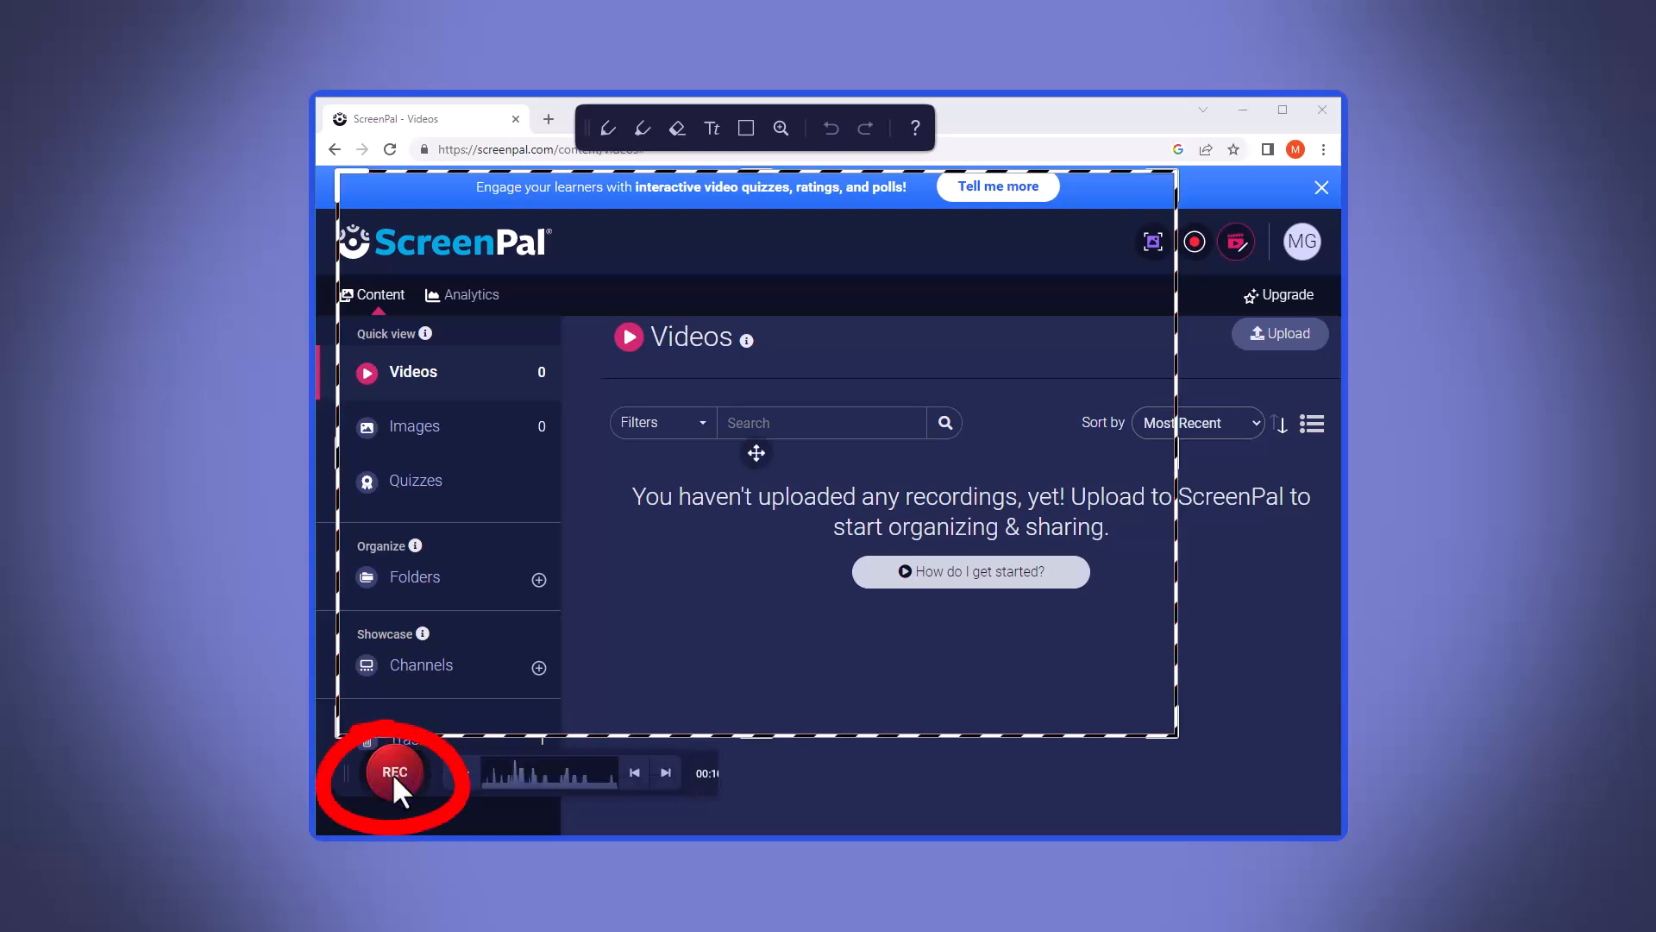
click(395, 771)
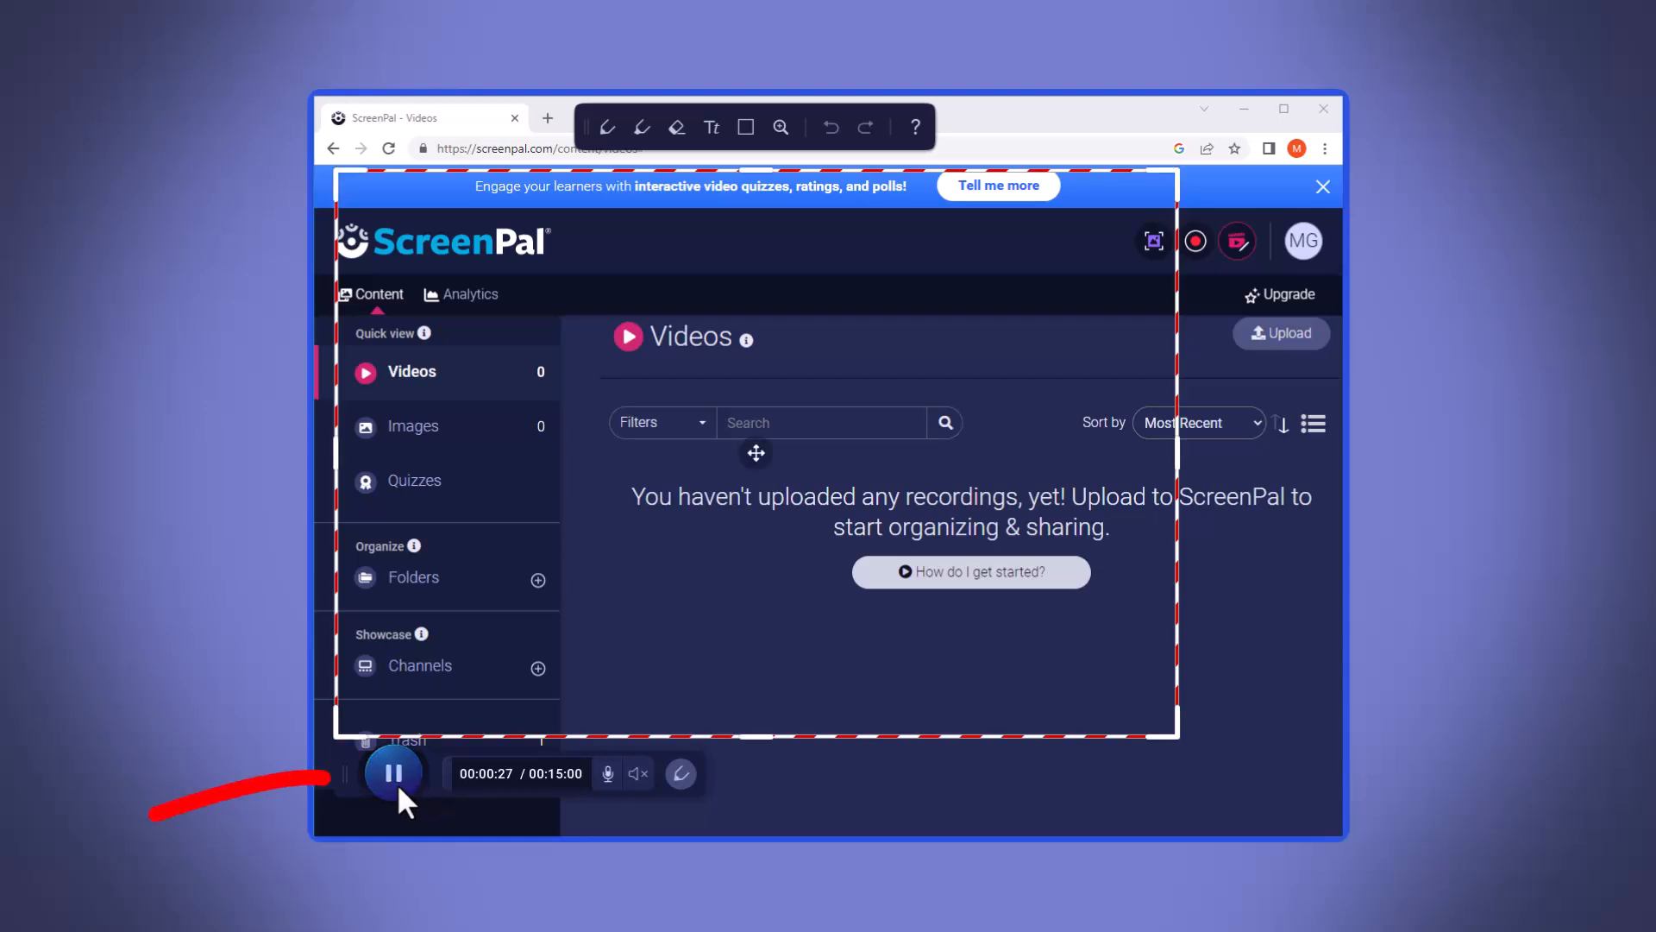
click(394, 772)
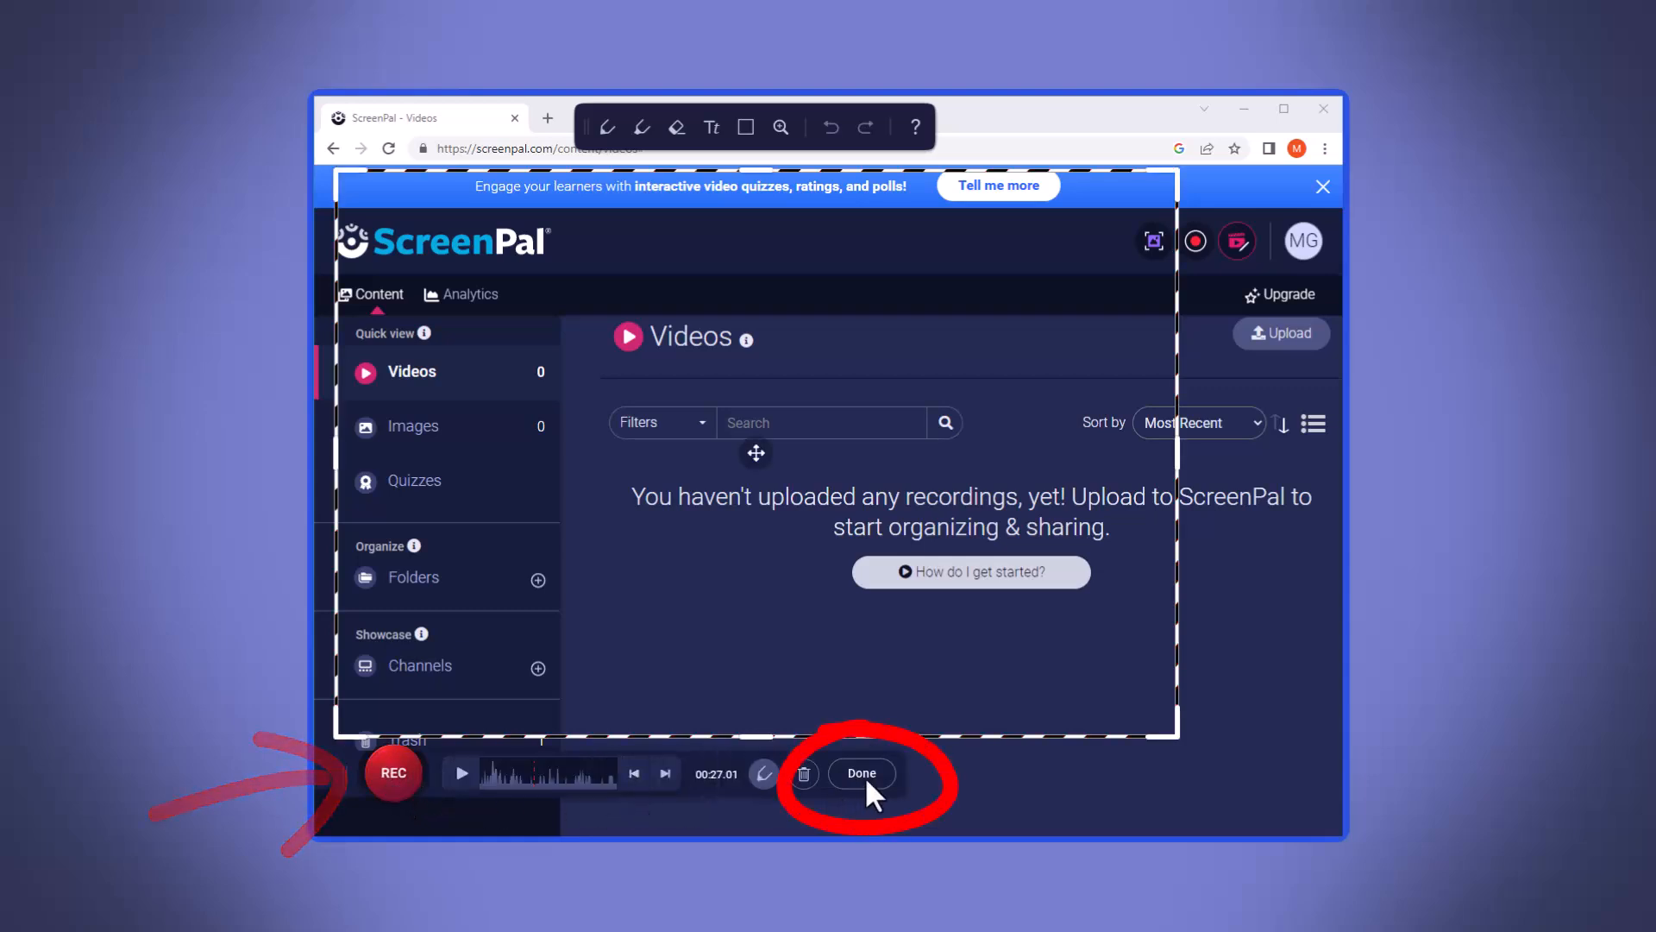
Mark the recording Done and choose Save / Upload in the What's Next dialog.
click(861, 773)
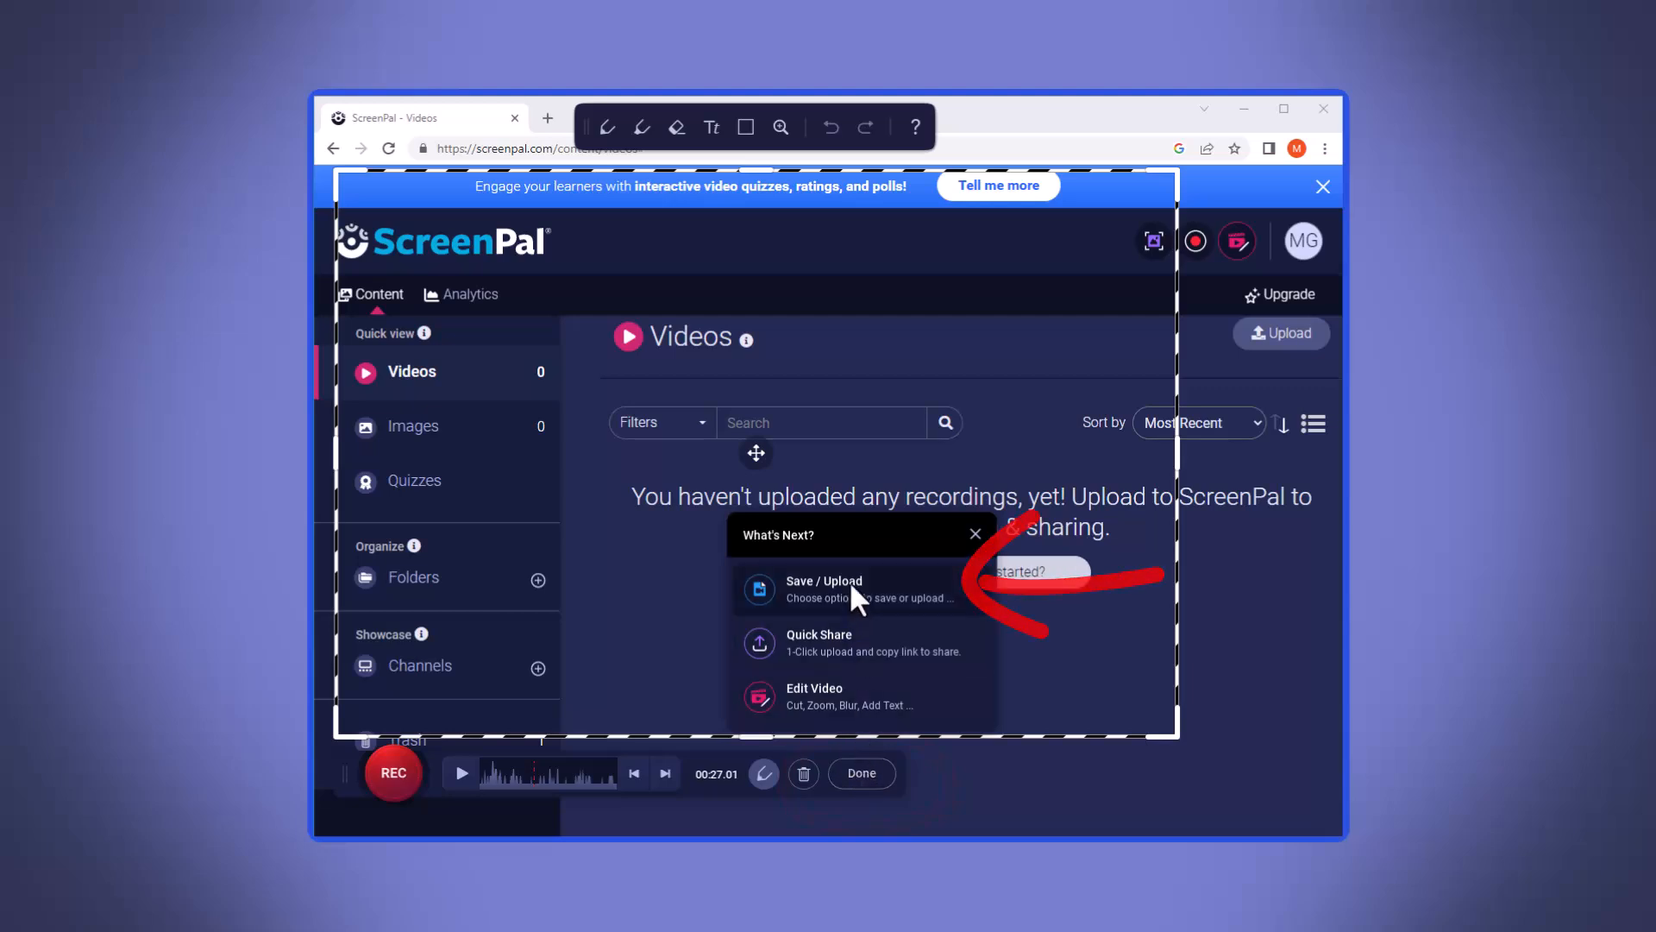
click(824, 588)
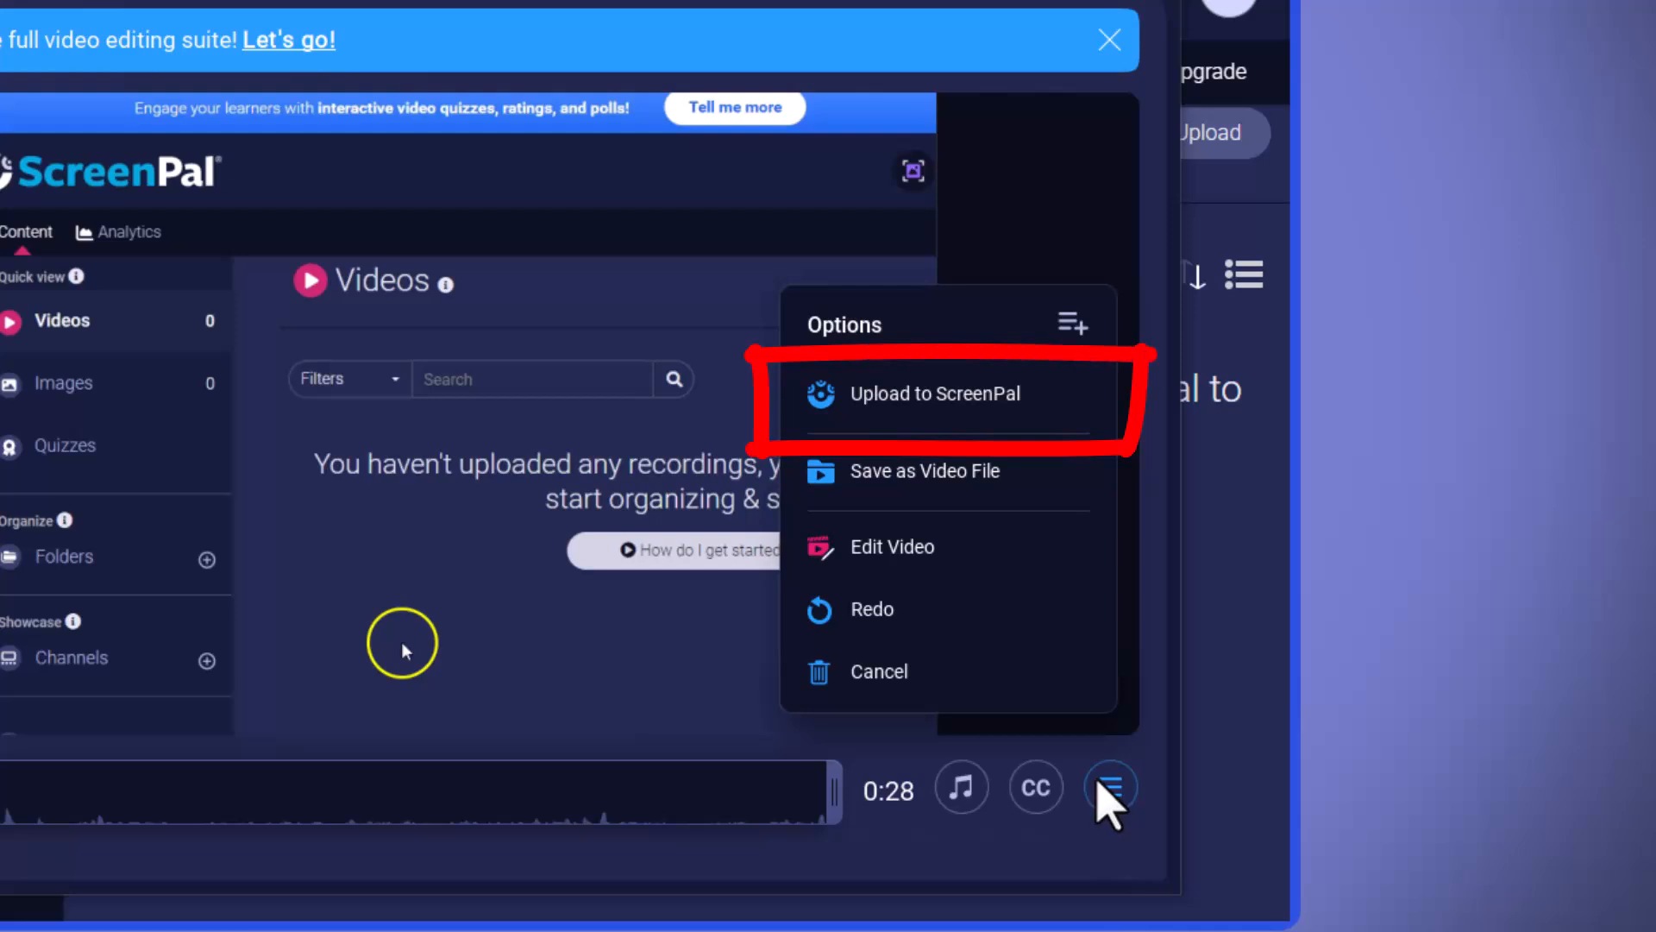
mouse_move(928, 406)
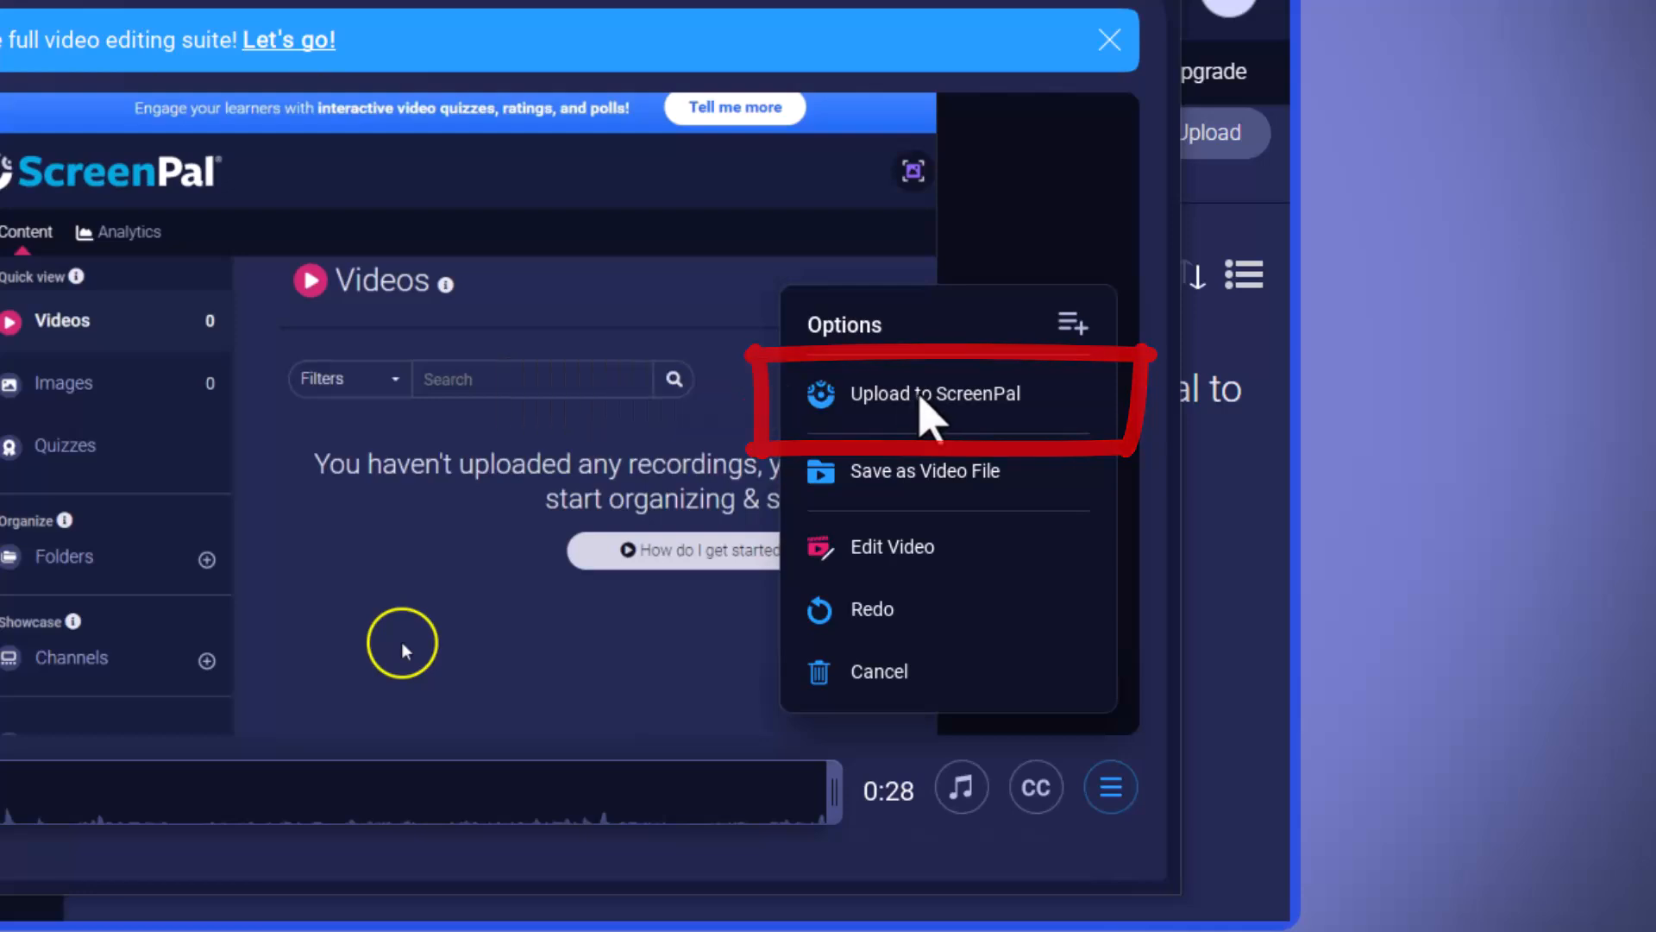
Upload to ScreenPal with the title 'Recording Test' and publish it.
click(933, 394)
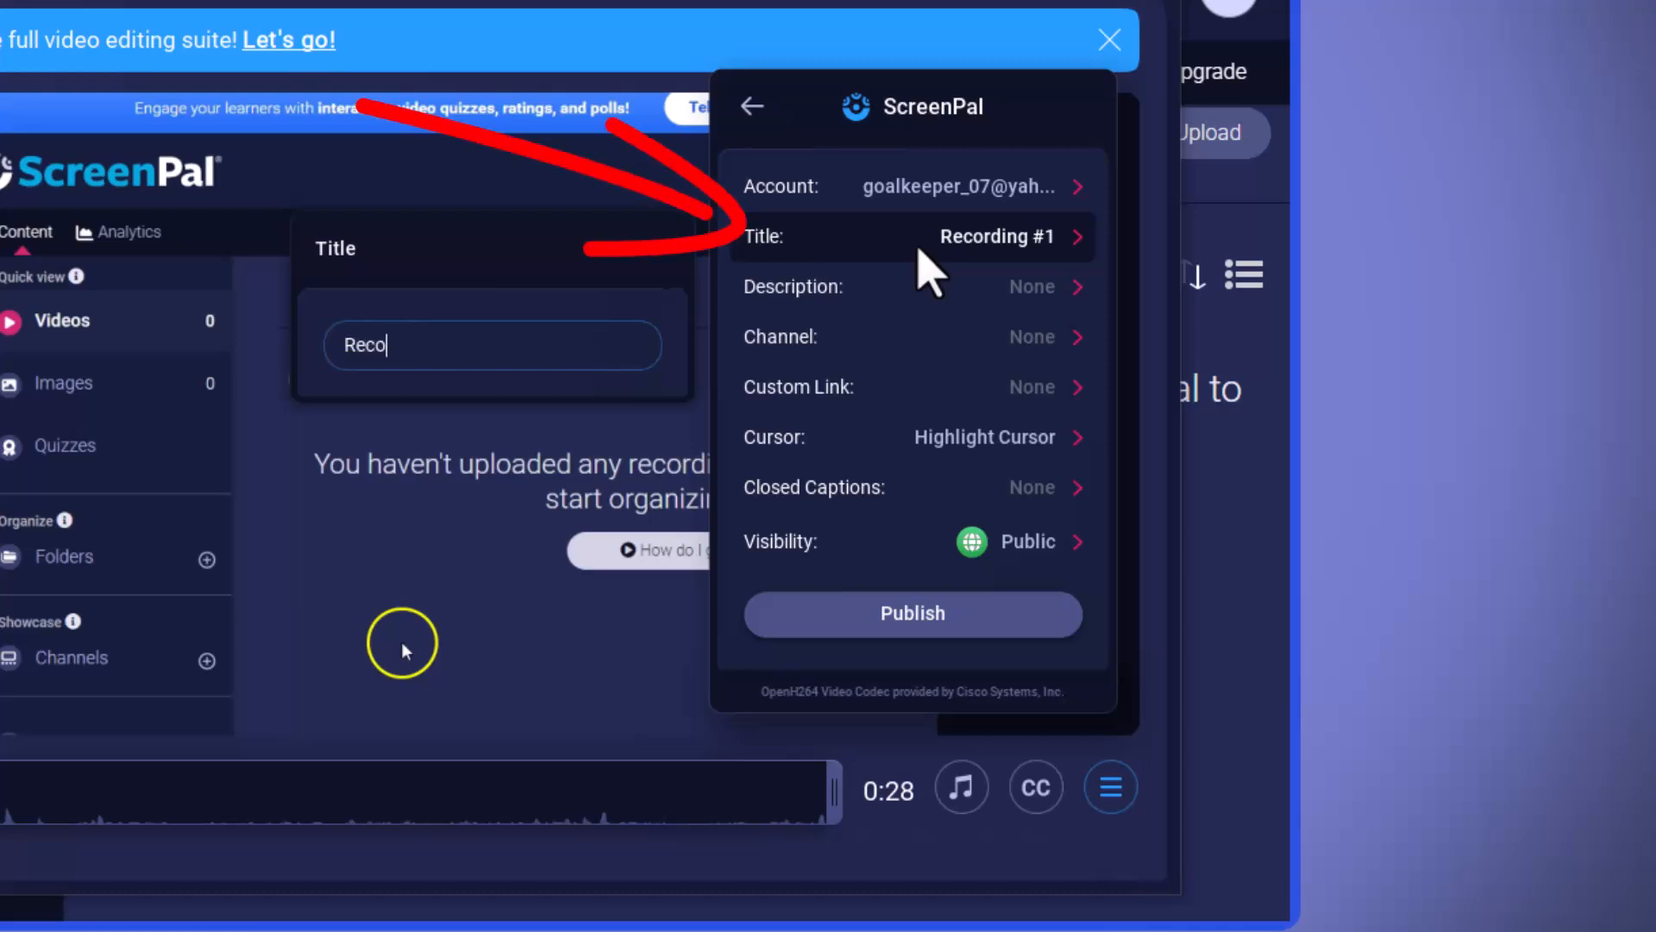
text(Recording Test)
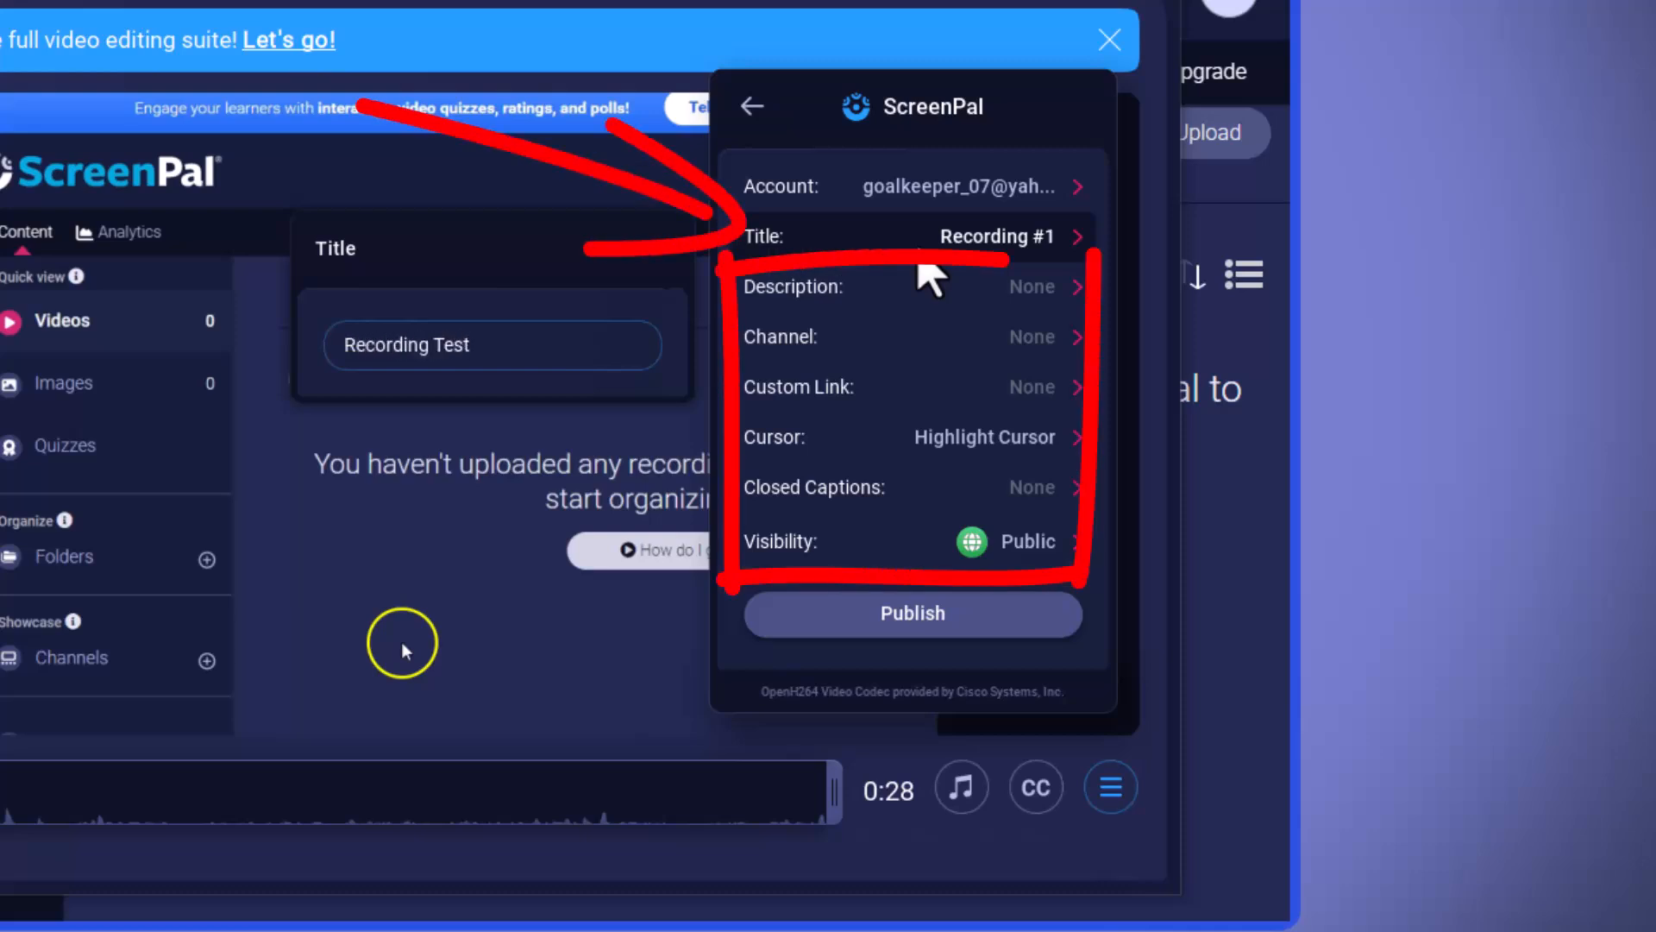
mouse_move(929, 422)
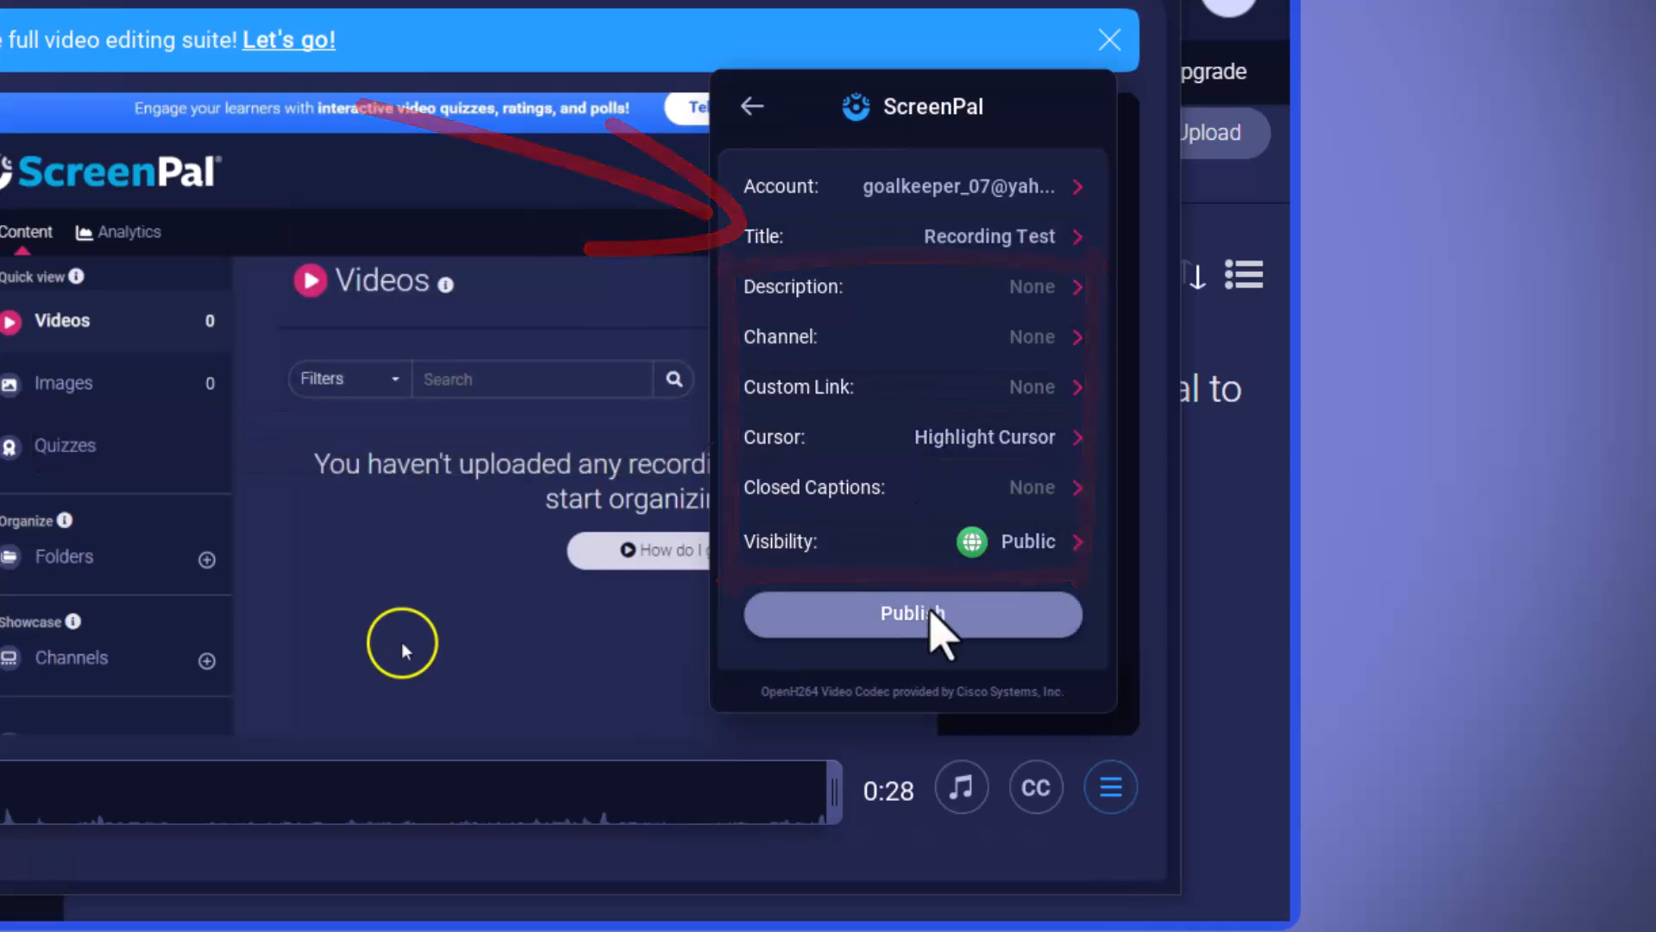
click(911, 613)
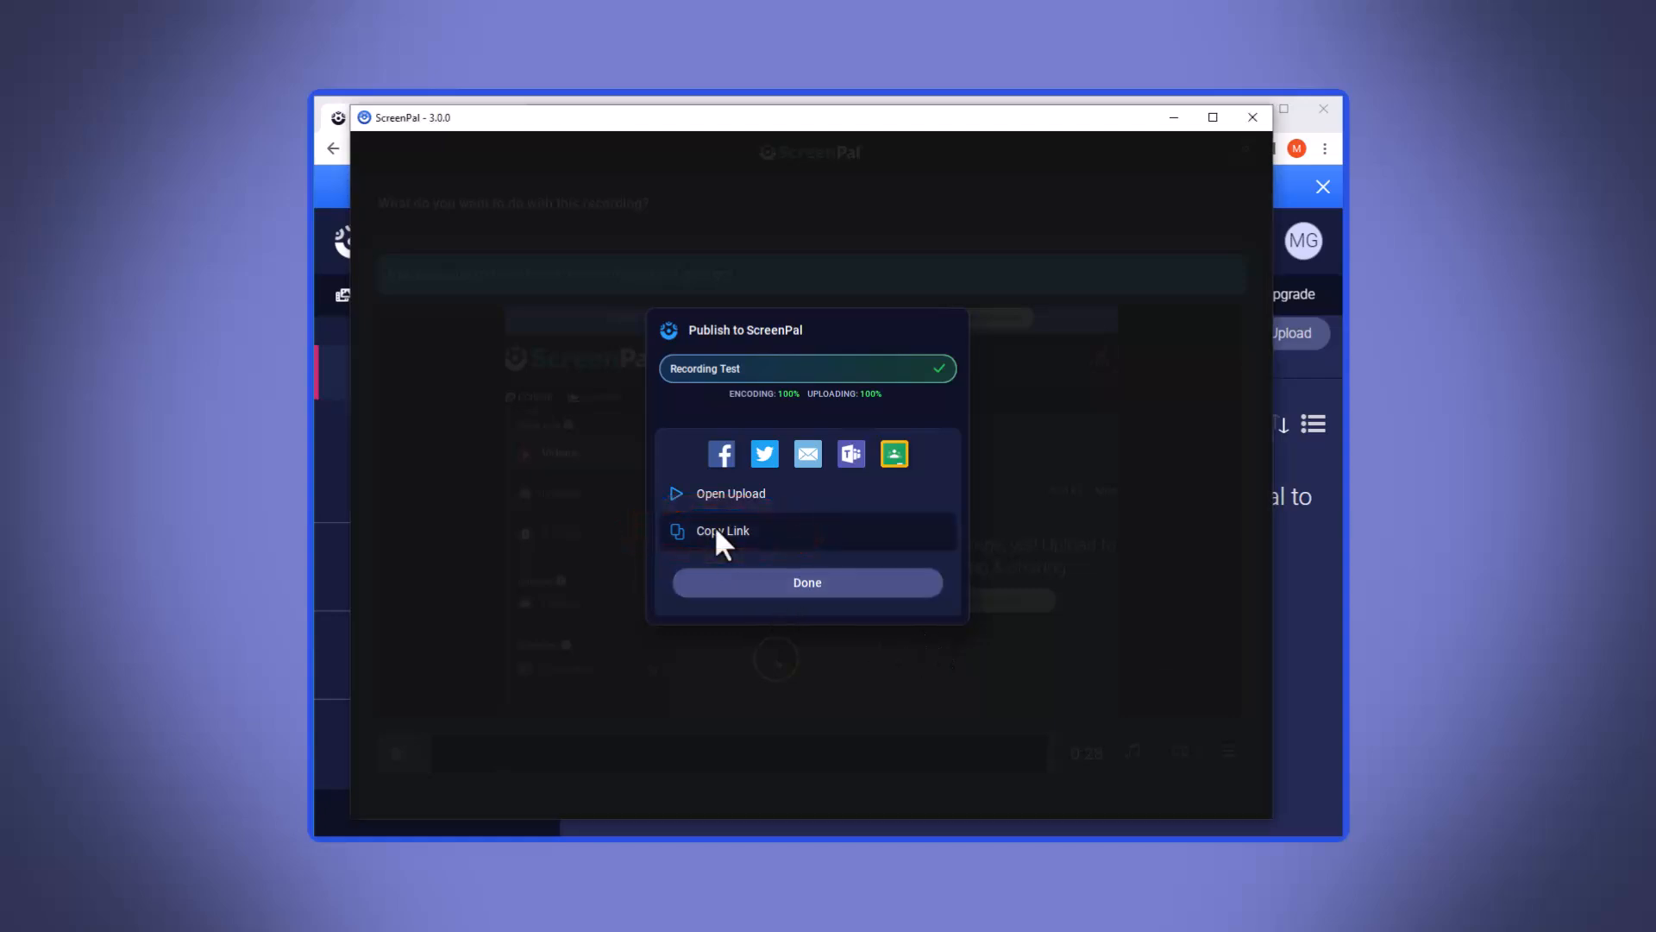
mouse_move(589, 438)
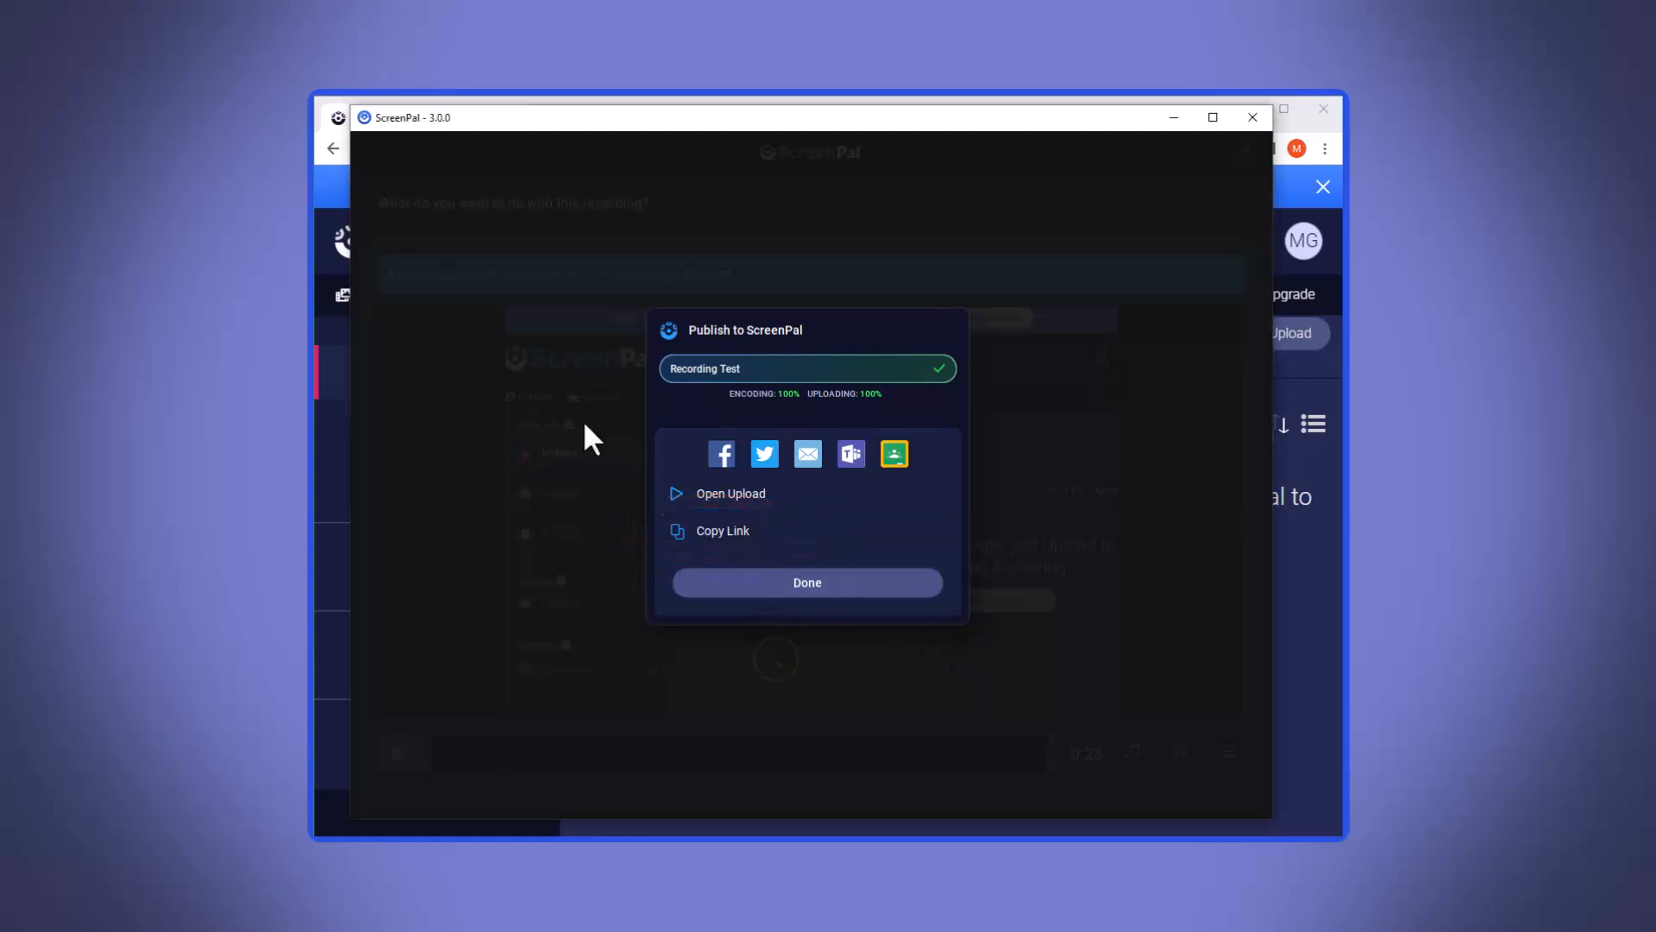
Close the Publish to ScreenPal summary to show 'Recording Test' in Videos.
click(806, 583)
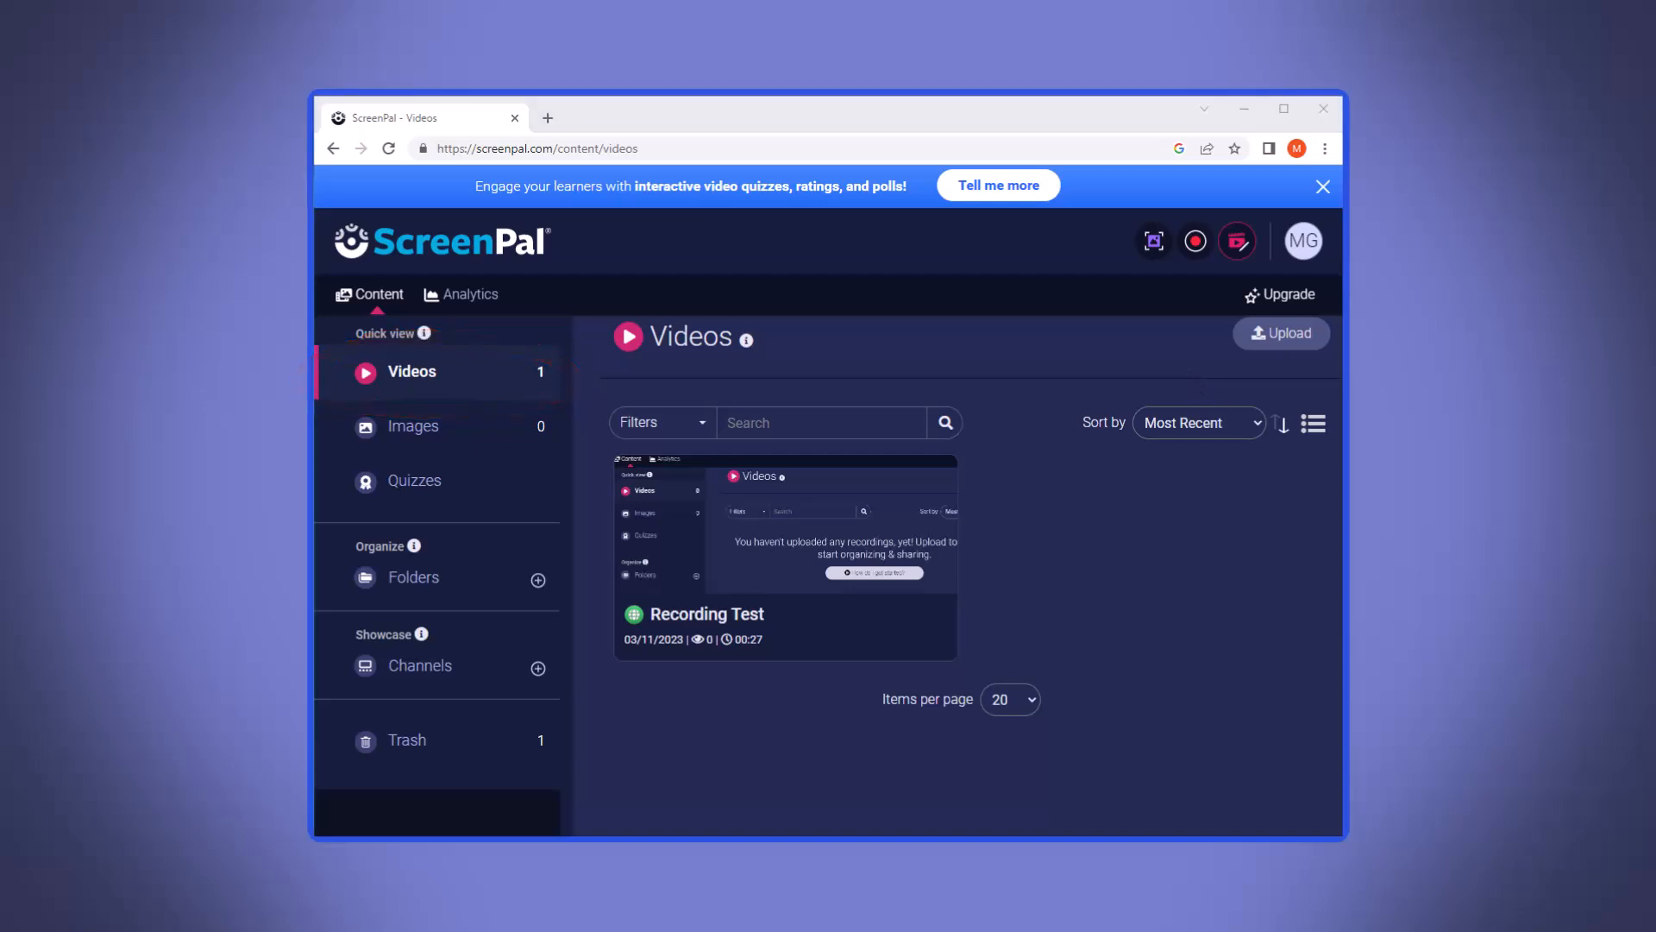
Copy the Direct Link from the Share option in Recording Test's ••• menu.
click(930, 470)
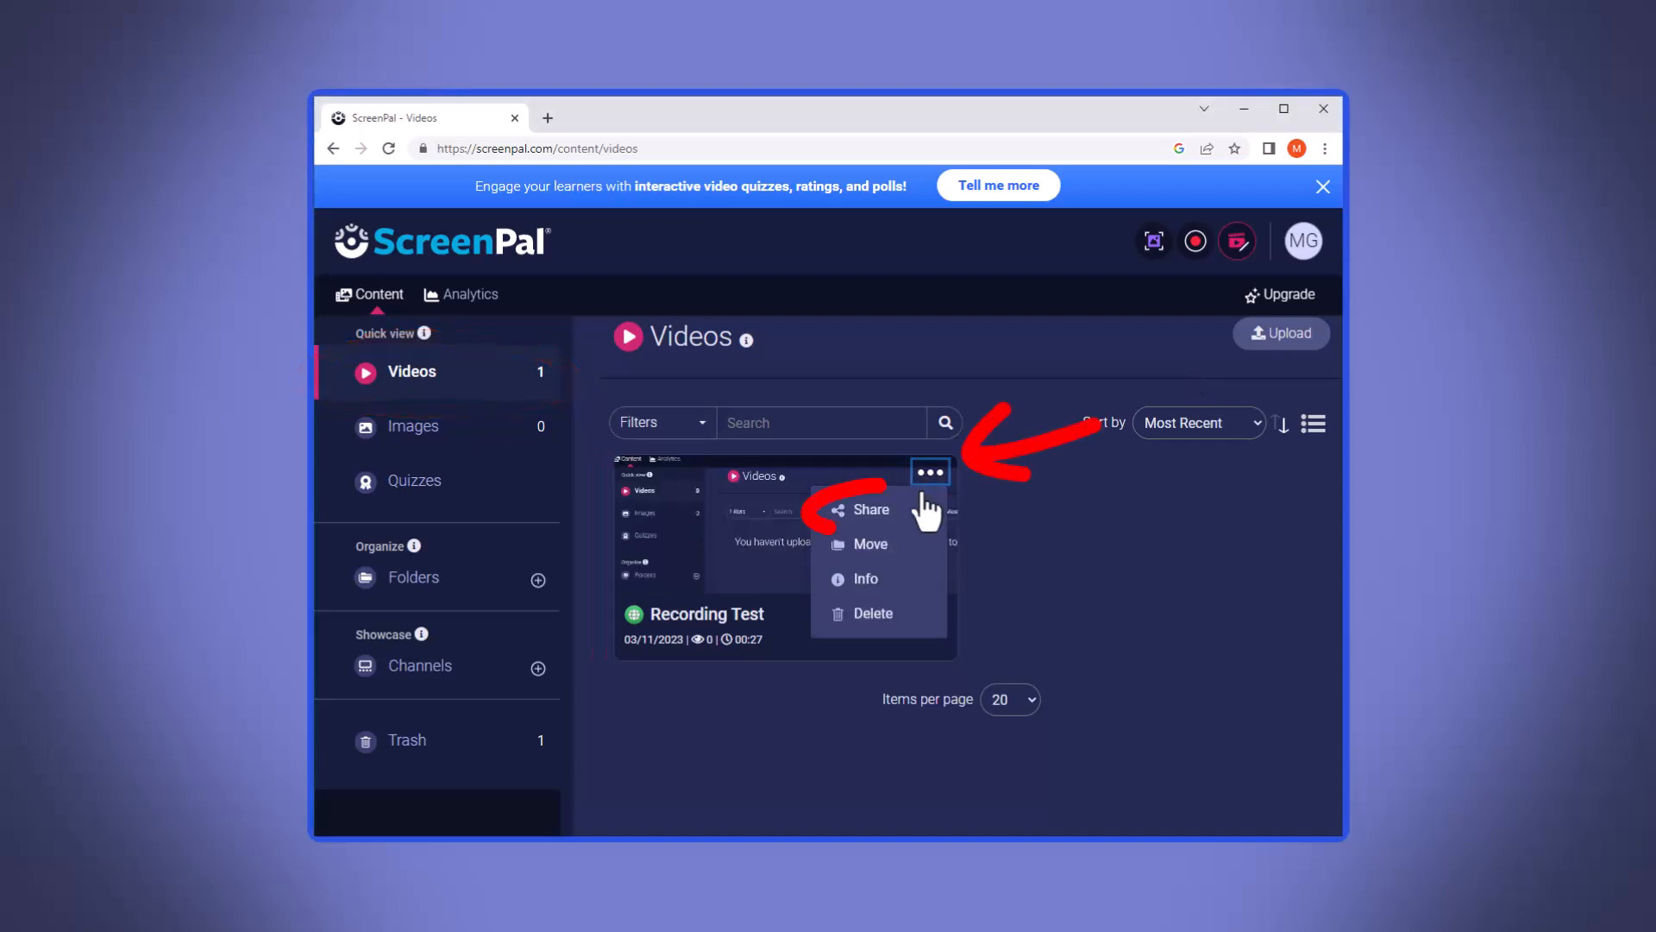
click(871, 509)
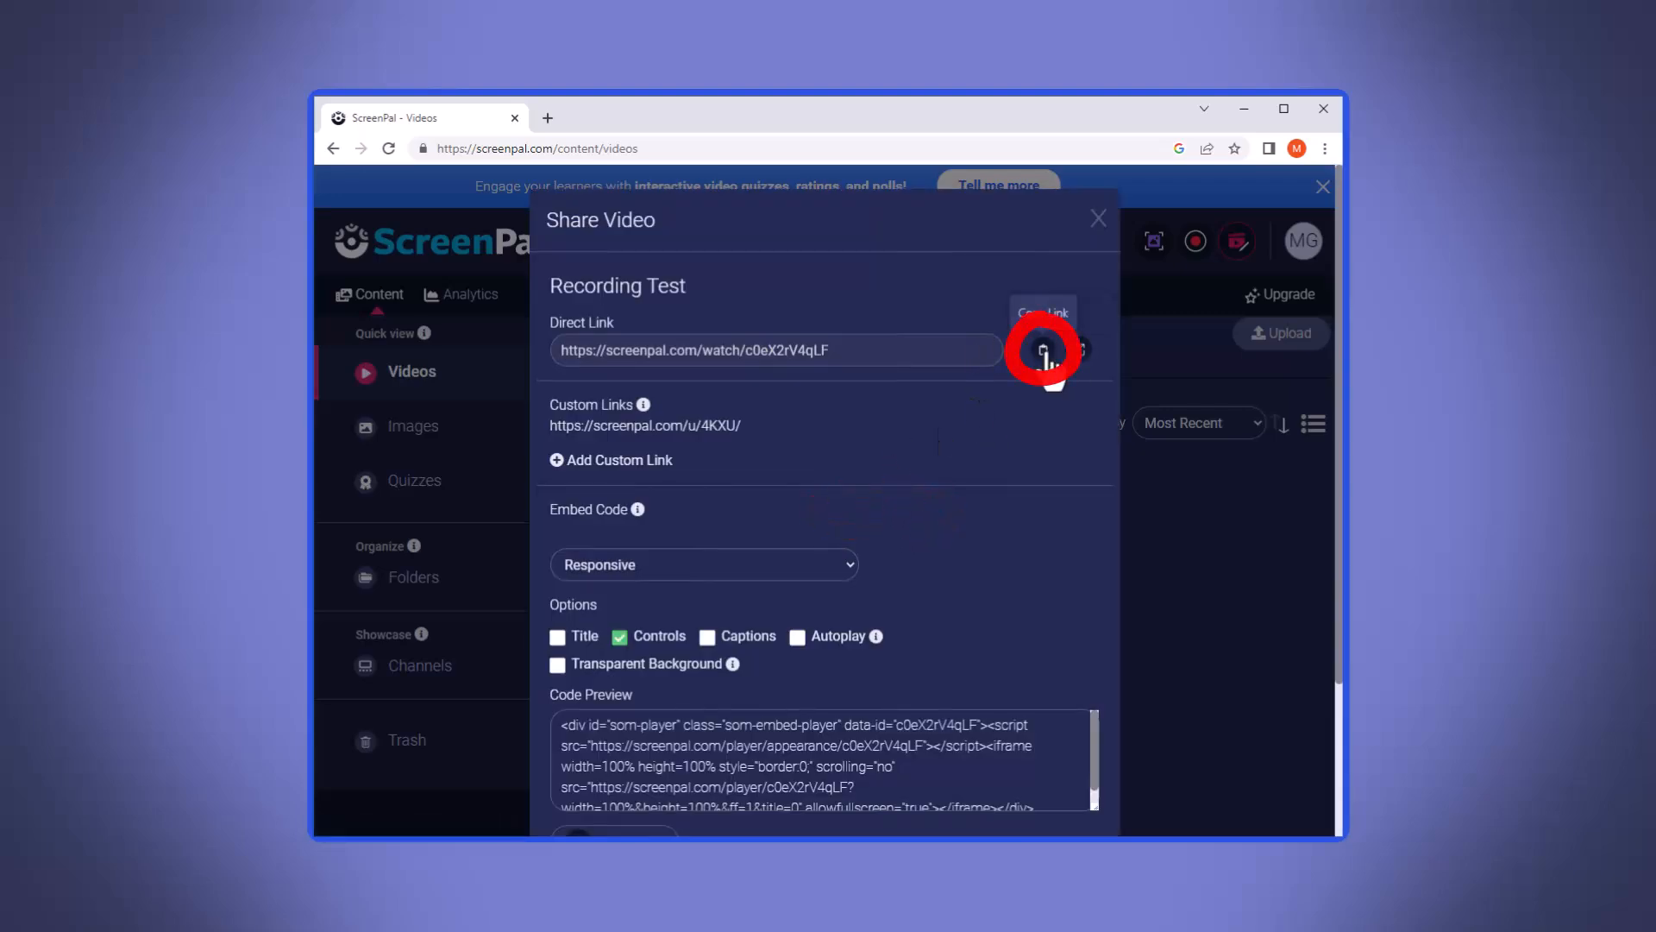
click(1043, 350)
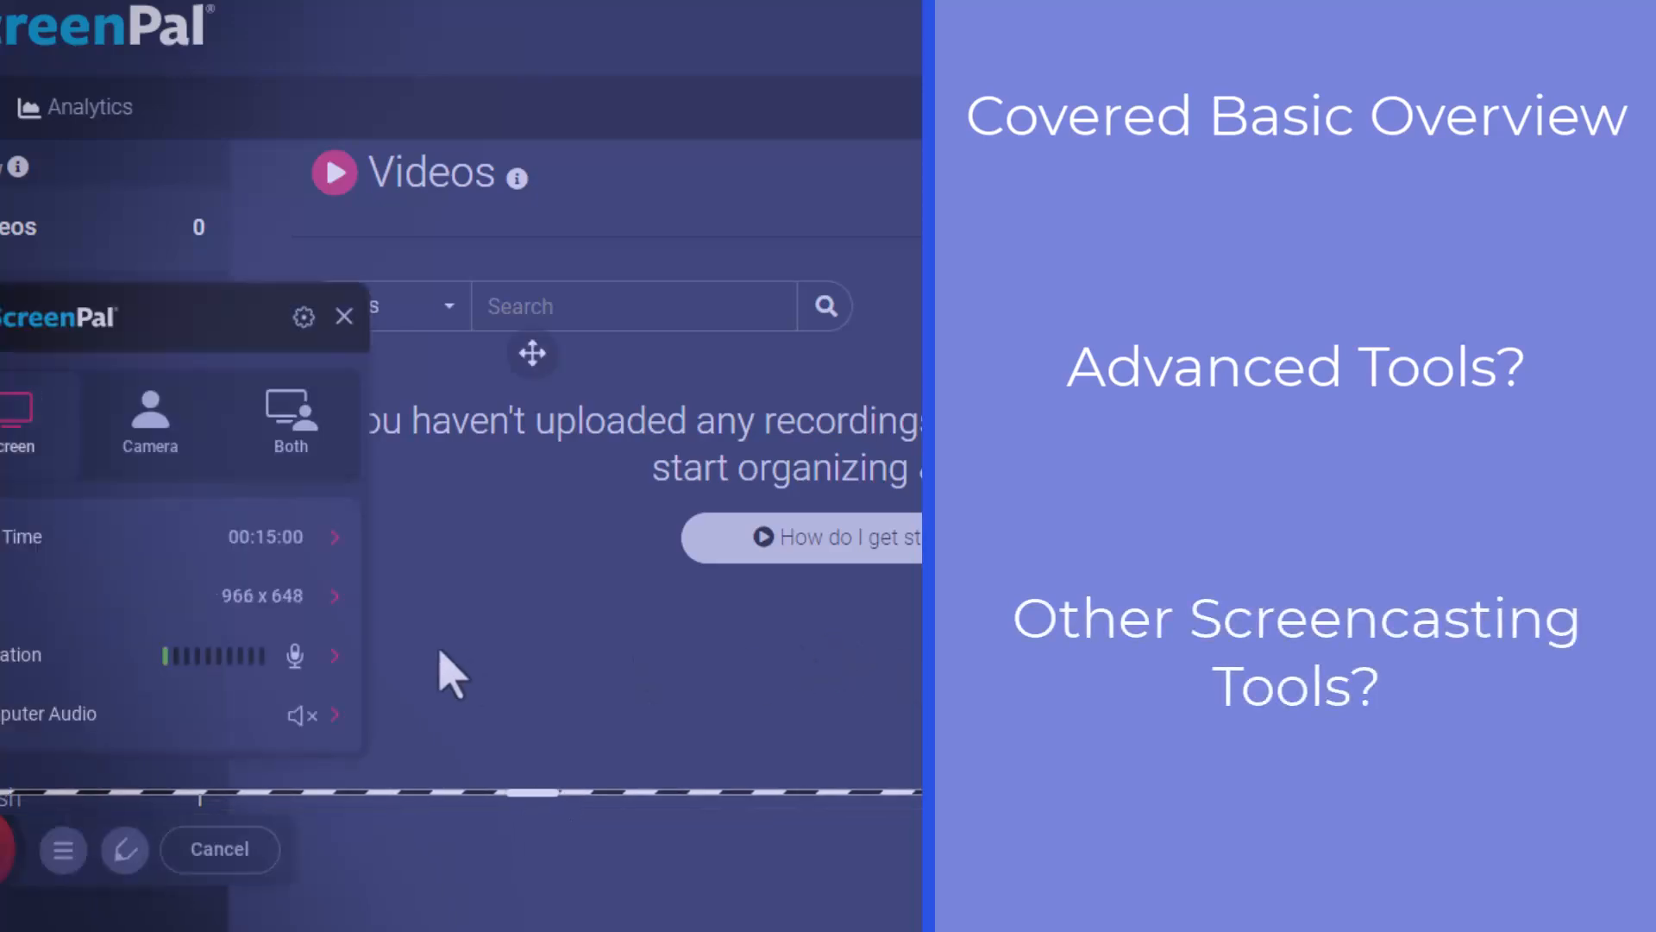
mouse_move(343, 692)
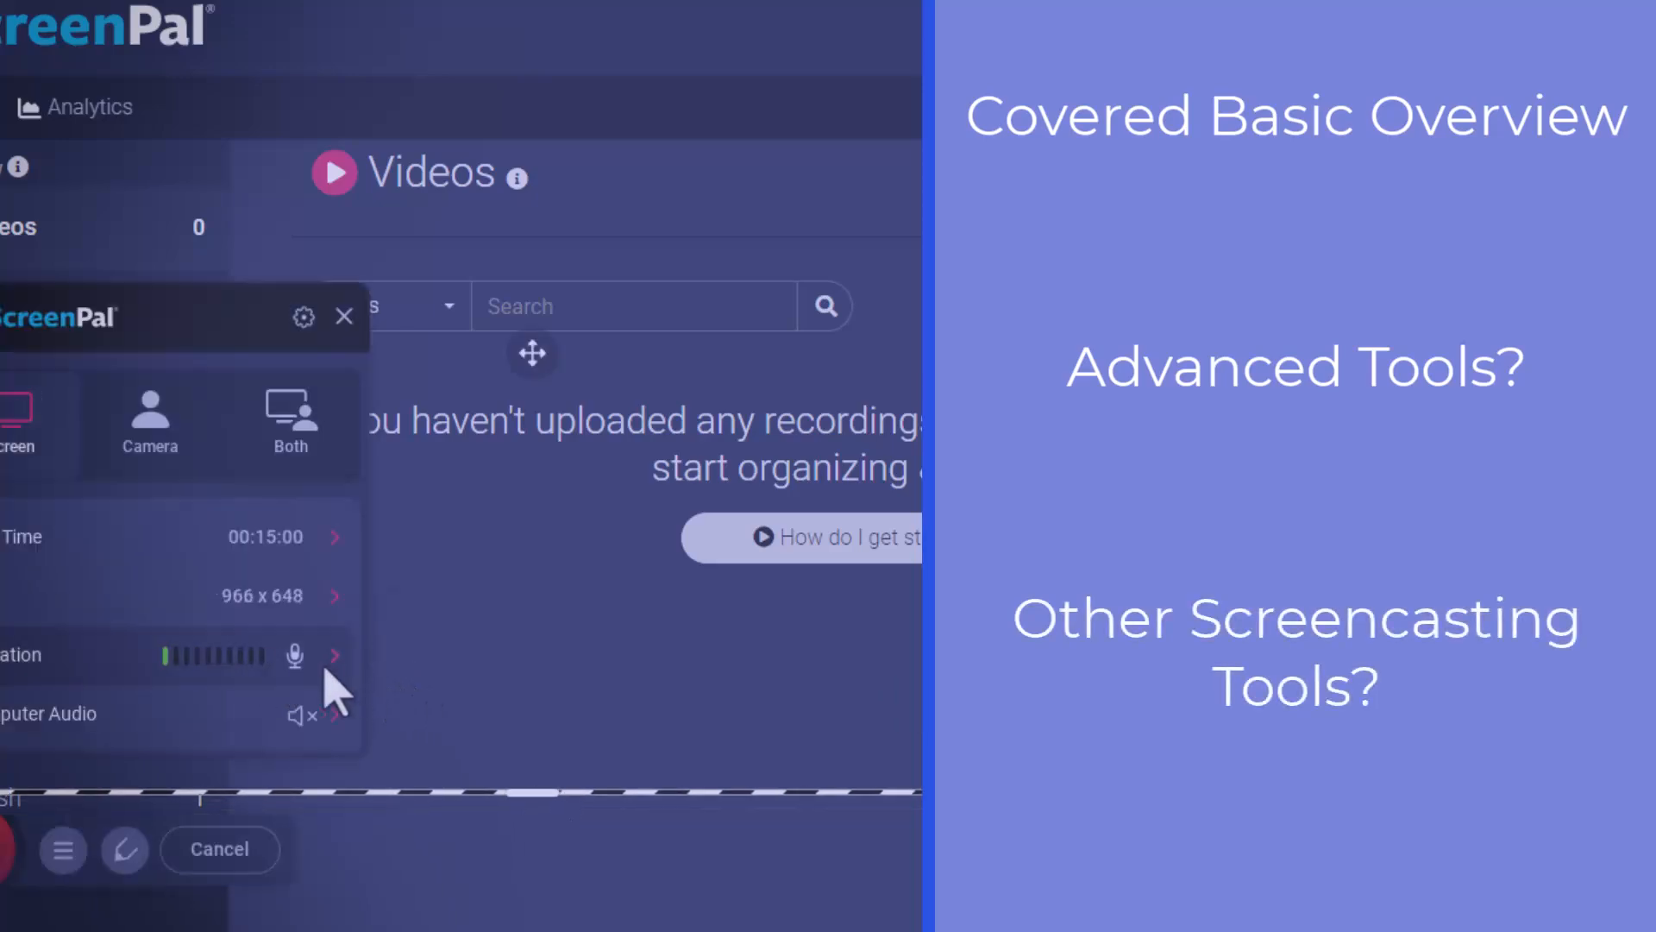
mouse_move(296, 655)
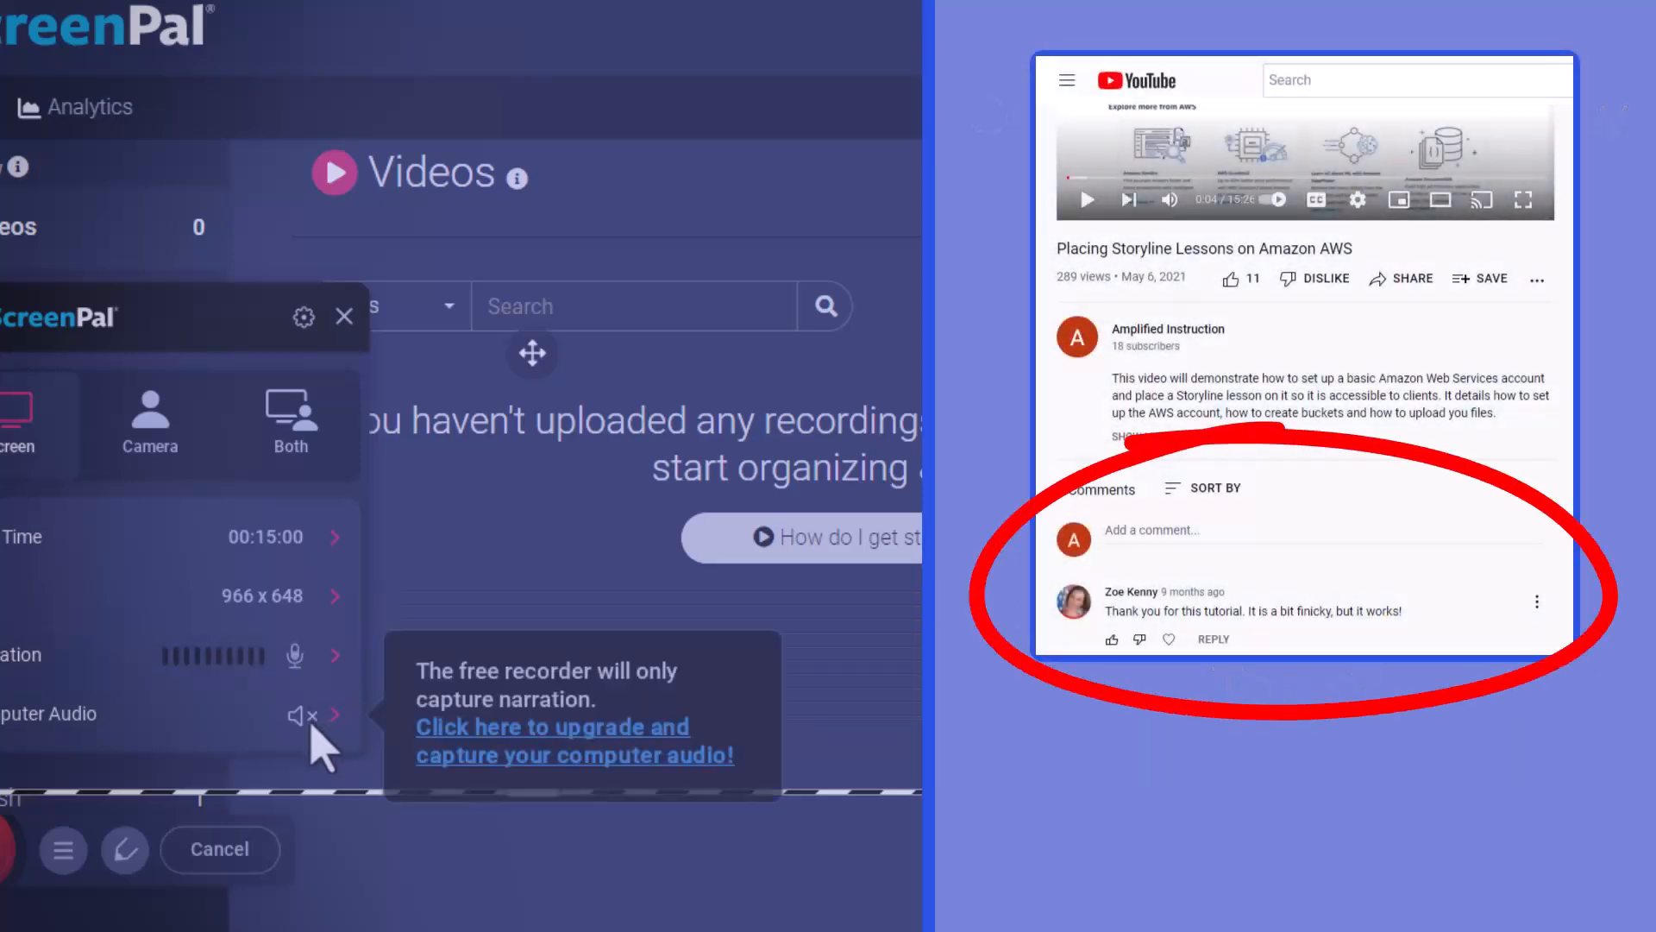
mouse_move(486, 570)
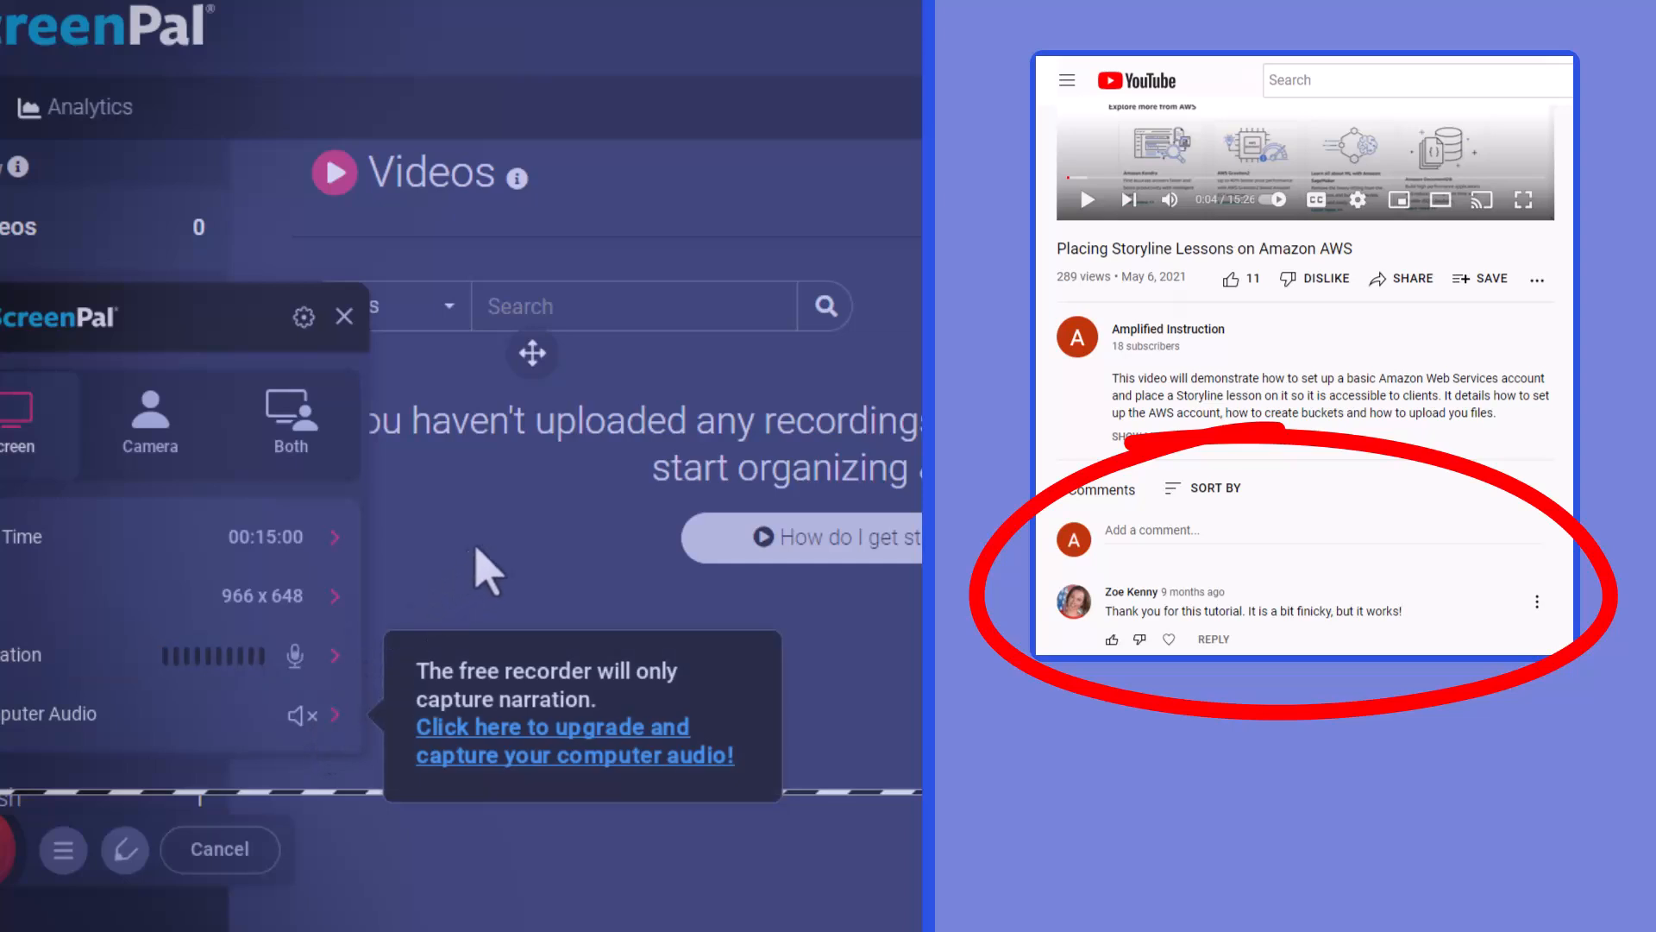
mouse_move(554, 655)
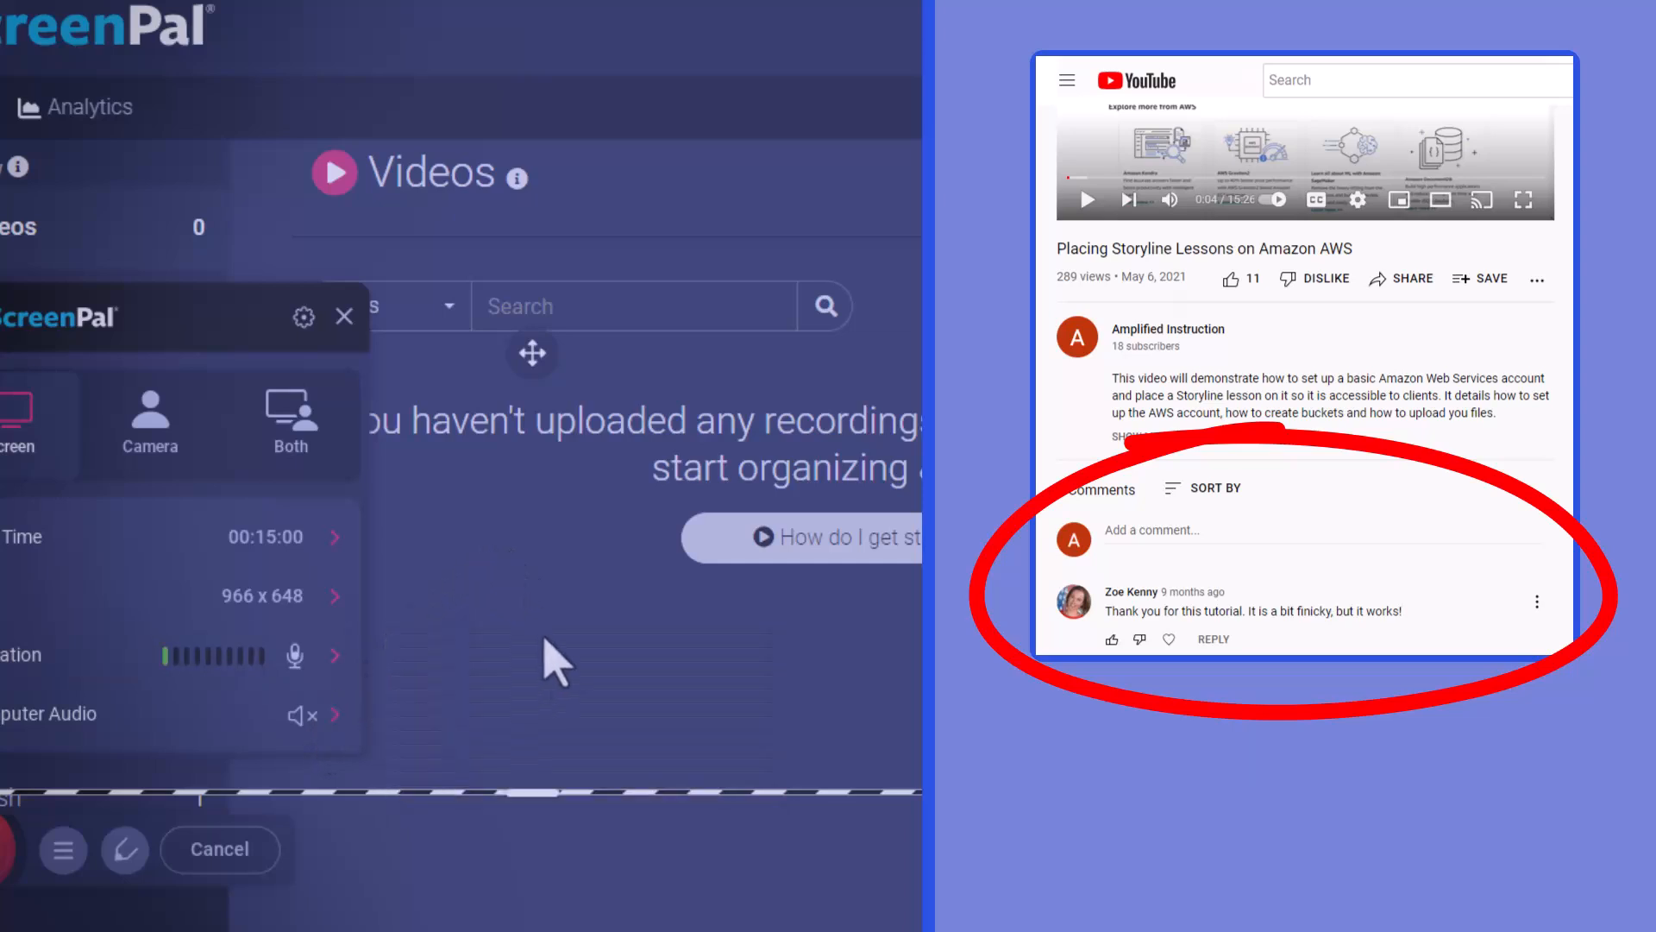